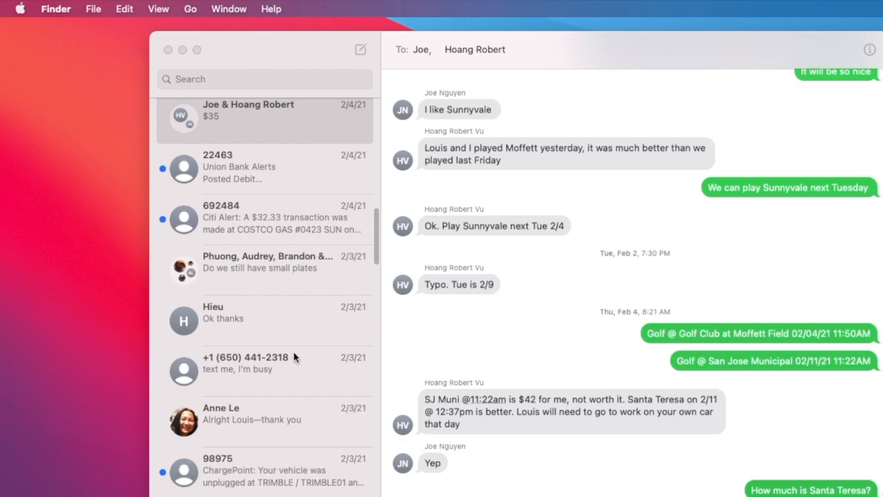
{"action": "mouse_move", "coordinate": [592, 58]}
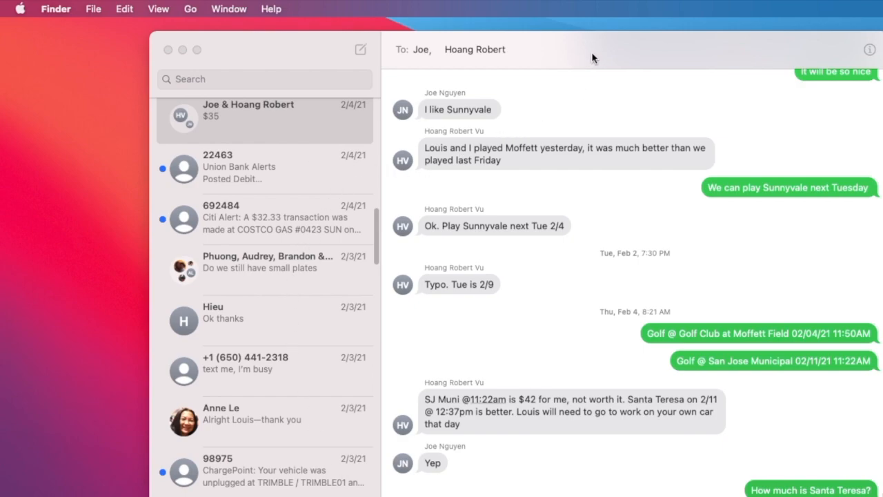
{"action": "mouse_move", "coordinate": [518, 109]}
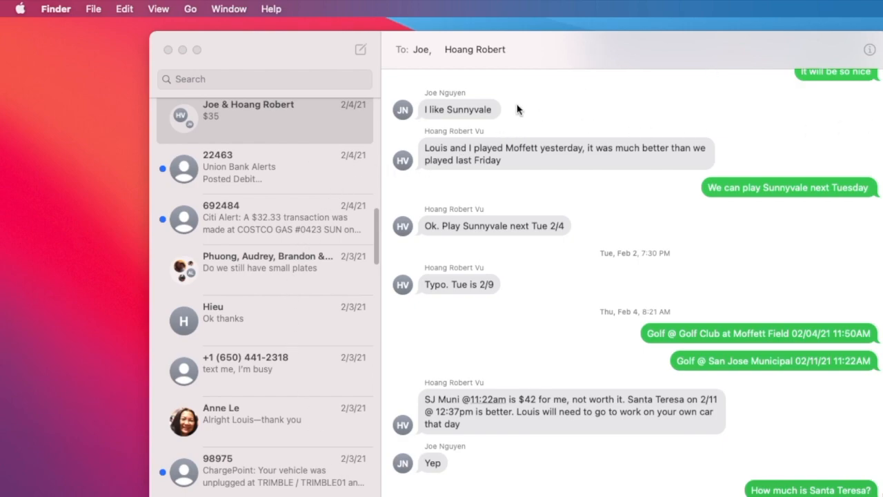
{"action": "mouse_move", "coordinate": [601, 72]}
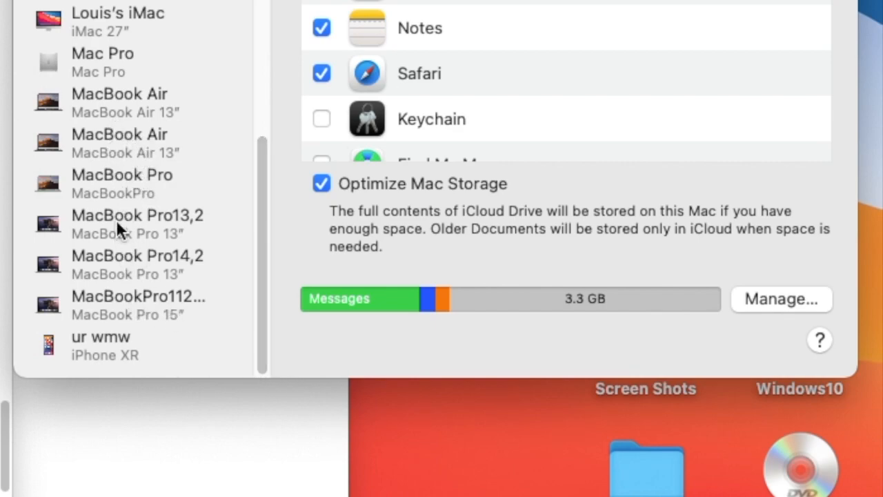
{"action": "mouse_move", "coordinate": [103, 127]}
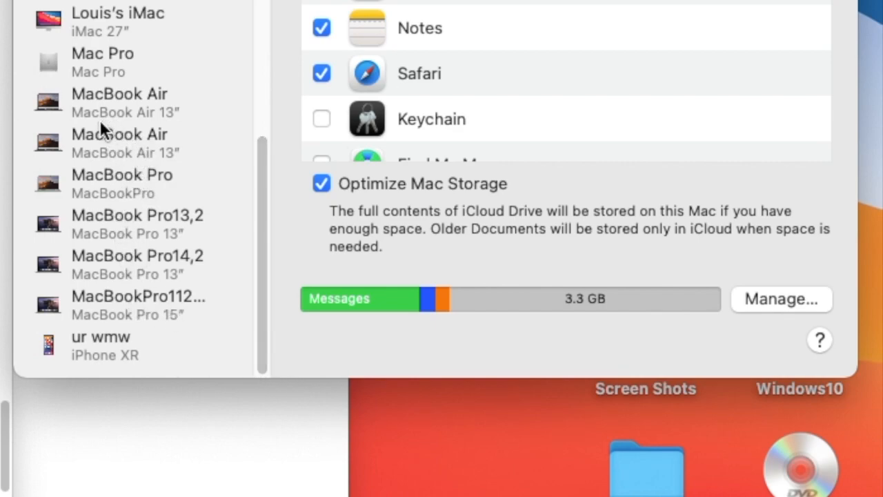
{"action": "mouse_move", "coordinate": [103, 124]}
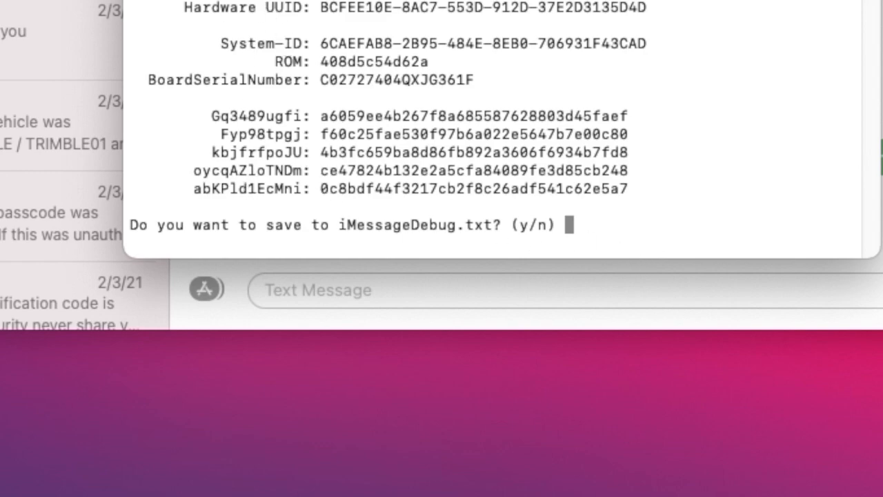
{"action": "mouse_move", "coordinate": [344, 190]}
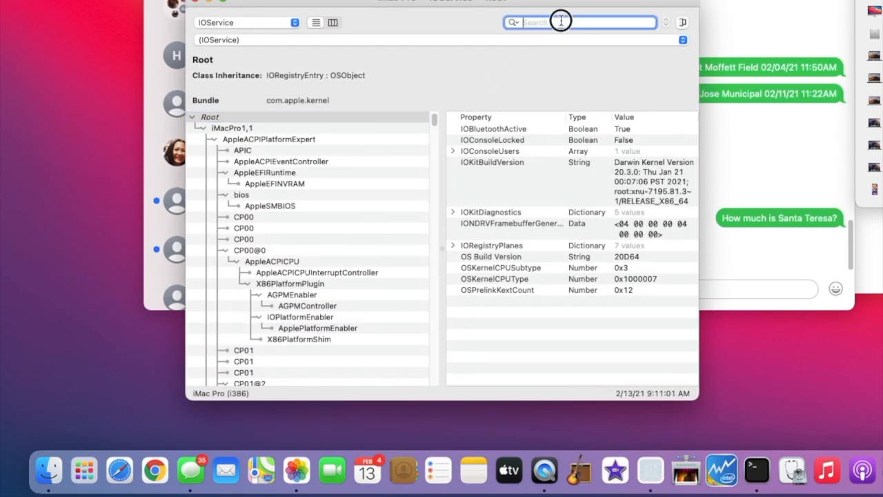
Step: Search for en0 and select the en0 node under IntelMausi to confirm IOBuiltin is True
{"action": "type", "text": "e"}
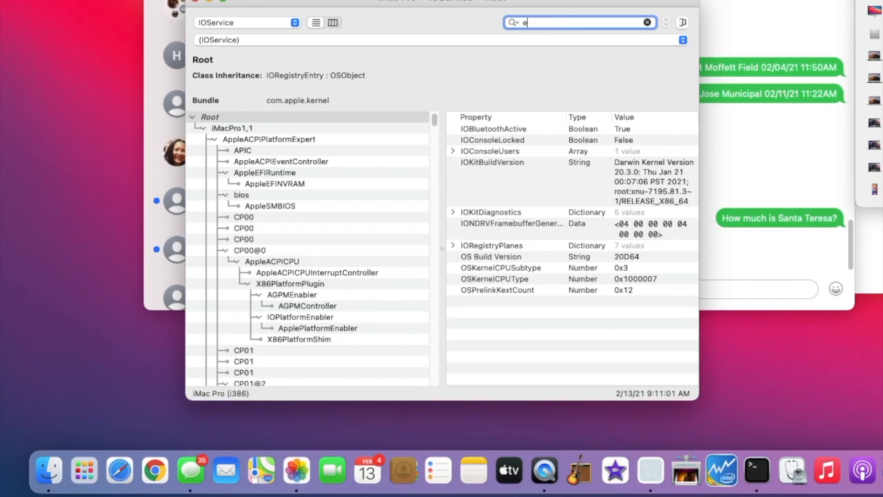
{"action": "type", "text": "n0"}
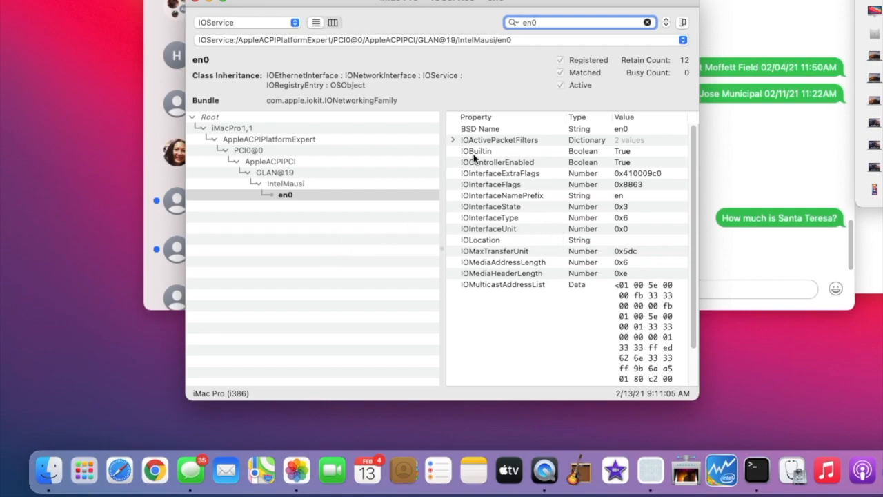
{"action": "left_click", "coordinate": [476, 150]}
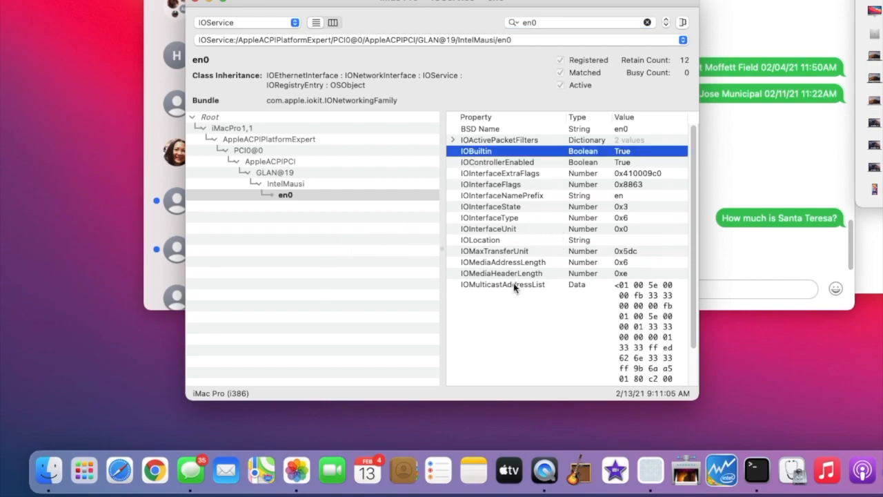
{"action": "mouse_move", "coordinate": [293, 204]}
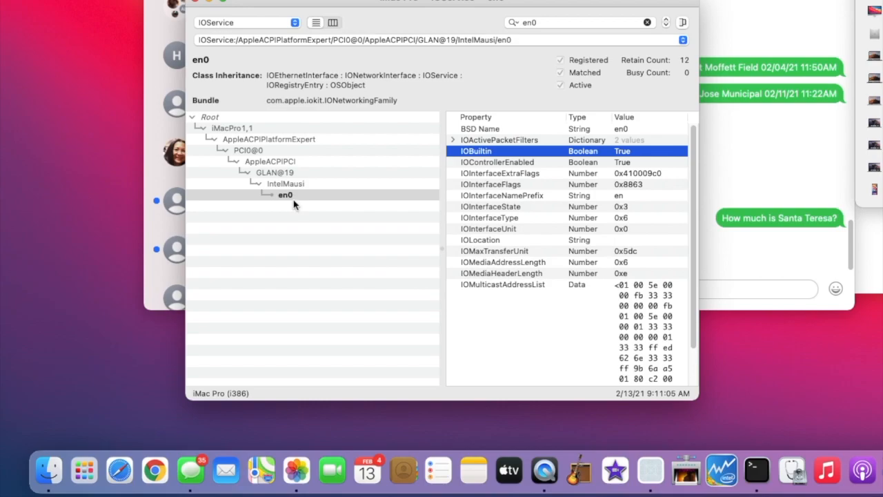
{"action": "mouse_move", "coordinate": [296, 199]}
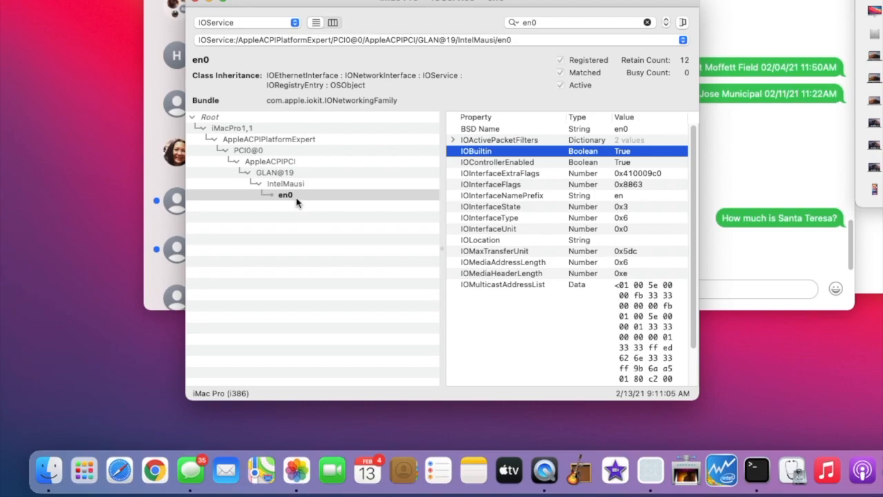
{"action": "mouse_move", "coordinate": [286, 193]}
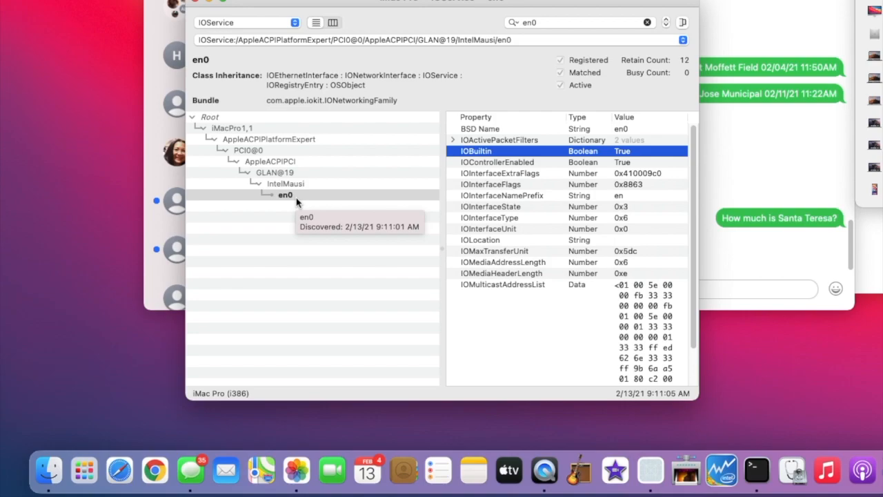
{"action": "mouse_move", "coordinate": [453, 318]}
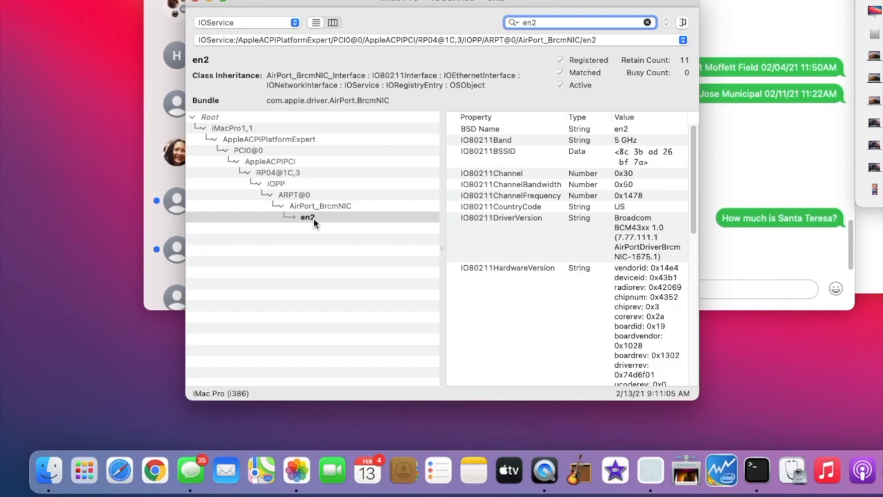
{"action": "mouse_move", "coordinate": [325, 254]}
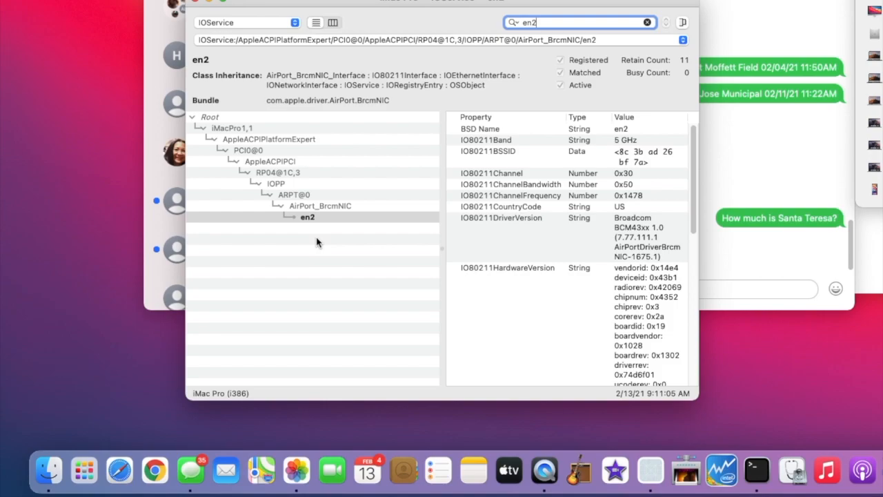
{"action": "mouse_move", "coordinate": [309, 224]}
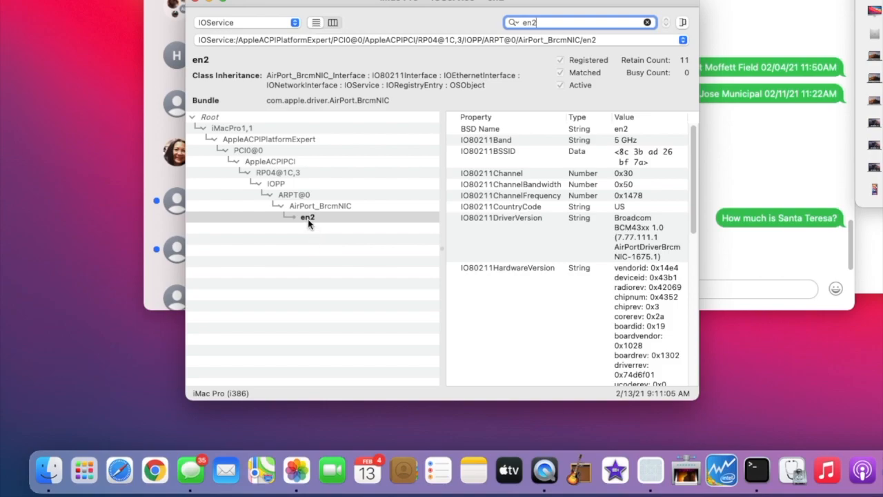
{"action": "mouse_move", "coordinate": [308, 217]}
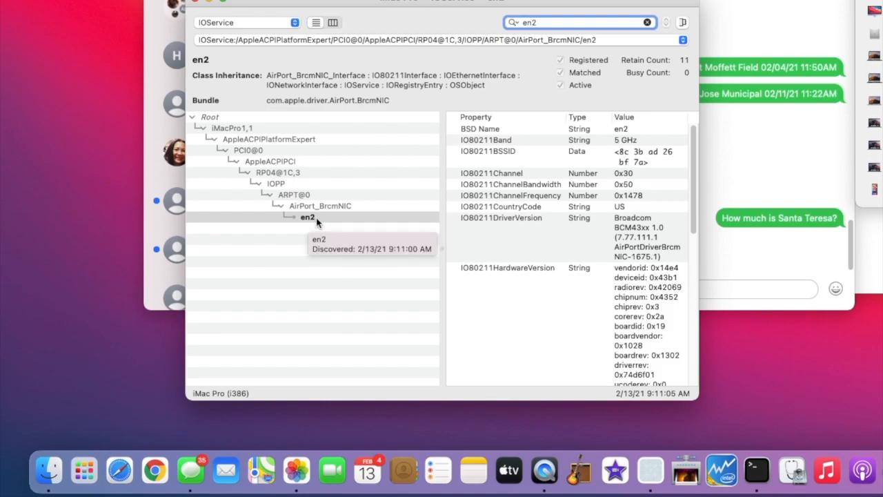
{"action": "mouse_move", "coordinate": [364, 225]}
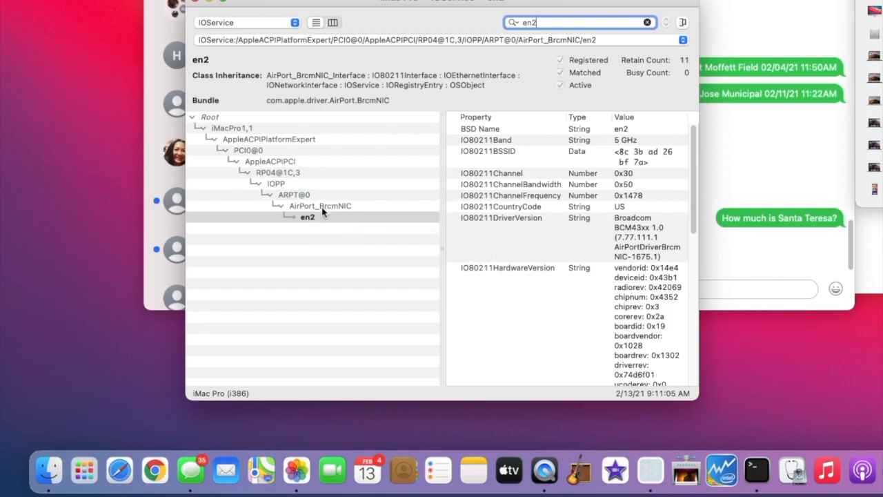
{"action": "mouse_move", "coordinate": [308, 217]}
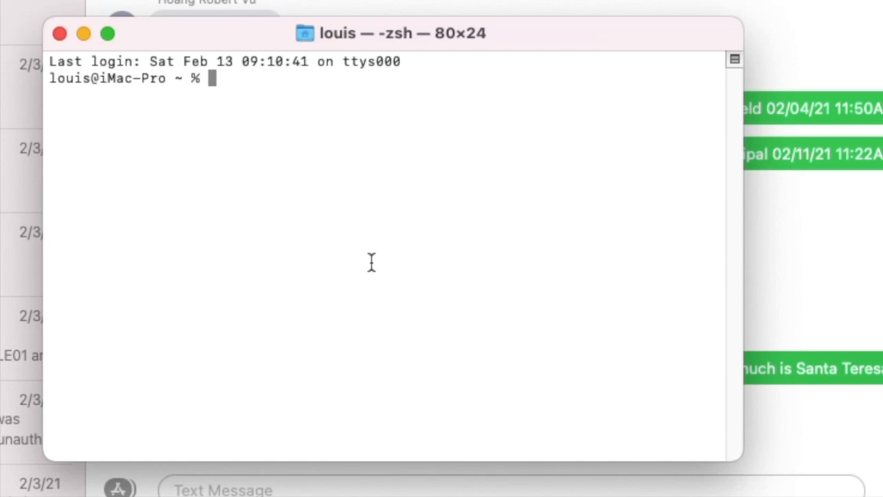
Step: Enter a root shell with sudo -s and list all variables with sudo nvram -p
{"action": "type", "text": "sudo nvram"}
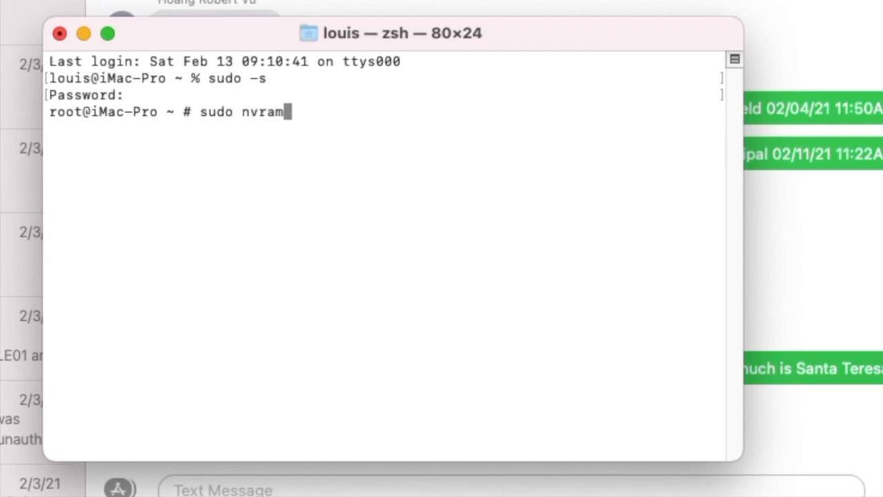
{"action": "type", "text": "\" \""}
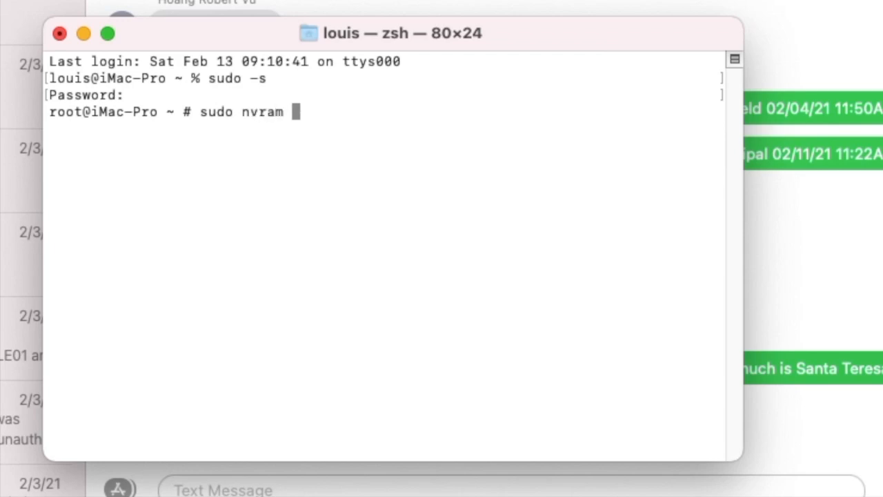
{"action": "type", "text": "-p"}
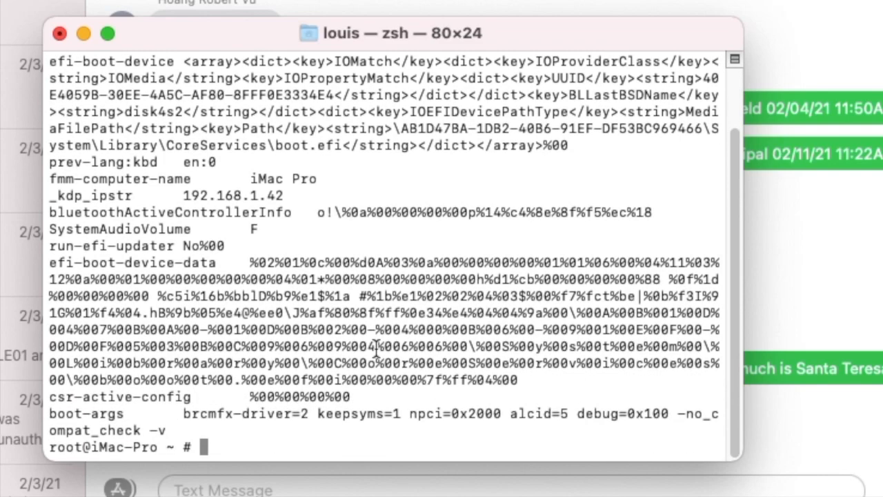
{"action": "mouse_move", "coordinate": [276, 407]}
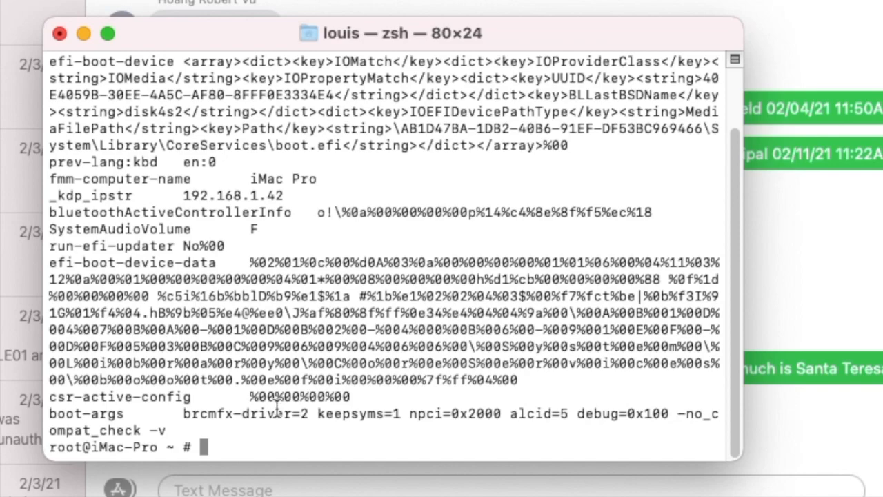
{"action": "mouse_move", "coordinate": [338, 260]}
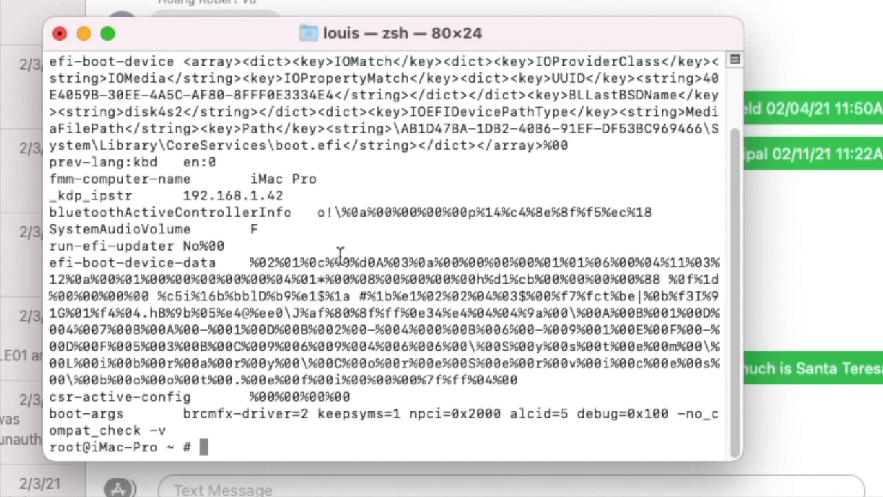
Step: Clear the firmware NVRAM variables with sudo nvram -c
{"action": "type", "text": "s"}
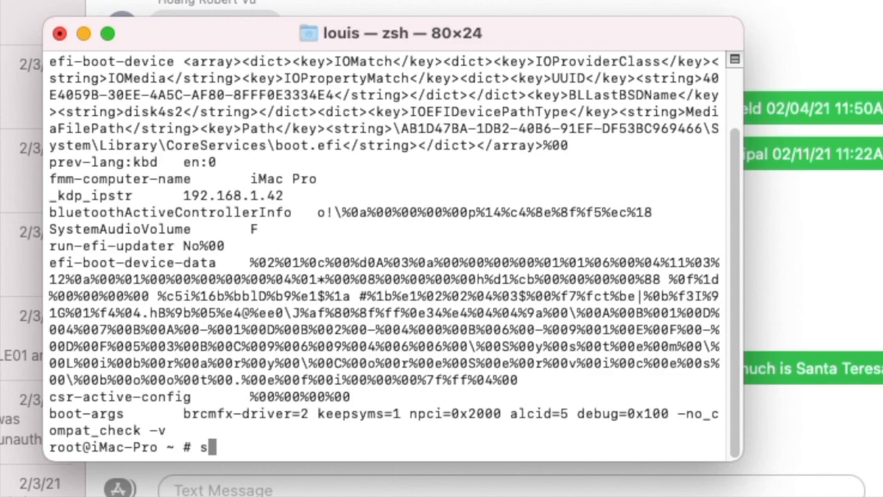
{"action": "type", "text": "udo"}
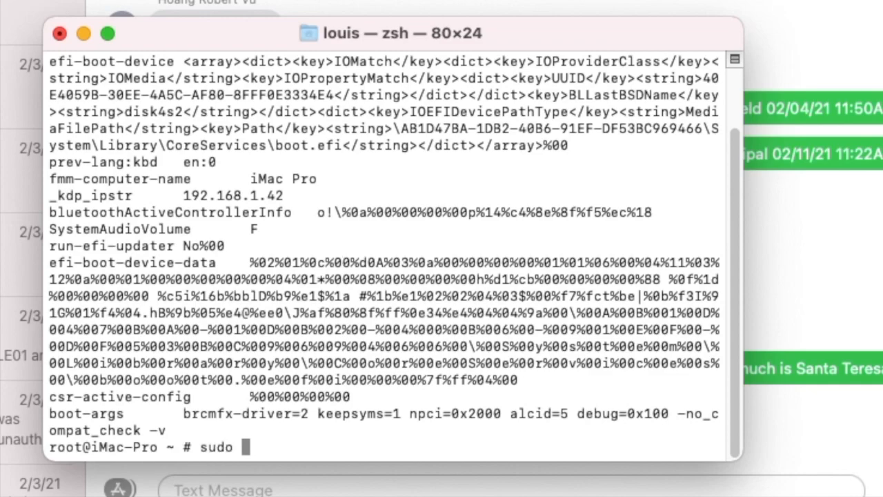
{"action": "type", "text": "nvram"}
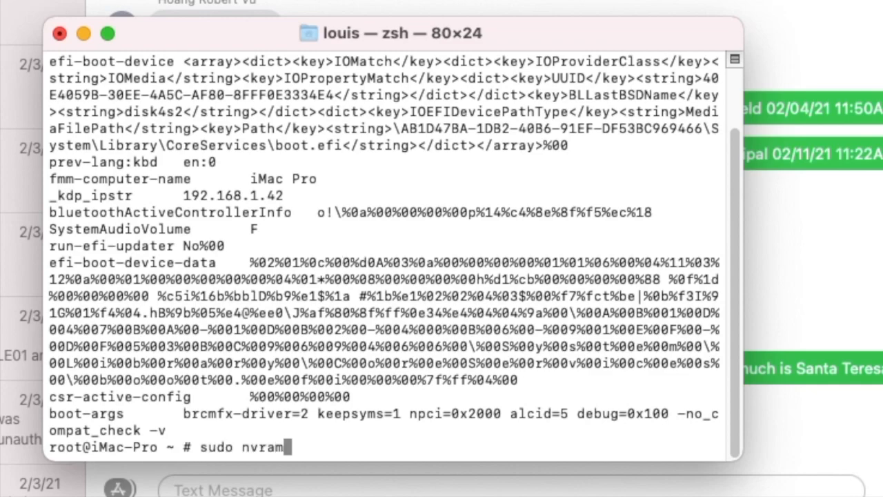
{"action": "type", "text": "-c"}
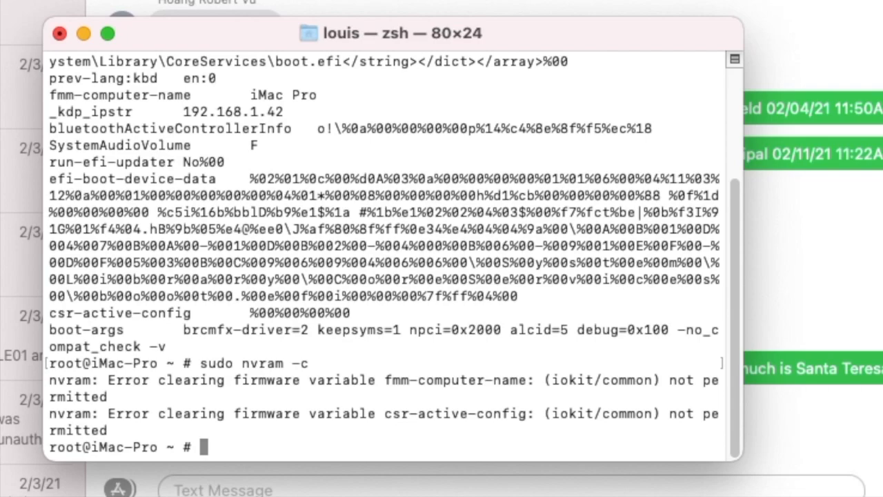
Step: Relist NVRAM with nvram -p, showing only csr-active-config and fmm-computer-name remain
{"action": "type", "text": "nvram -p"}
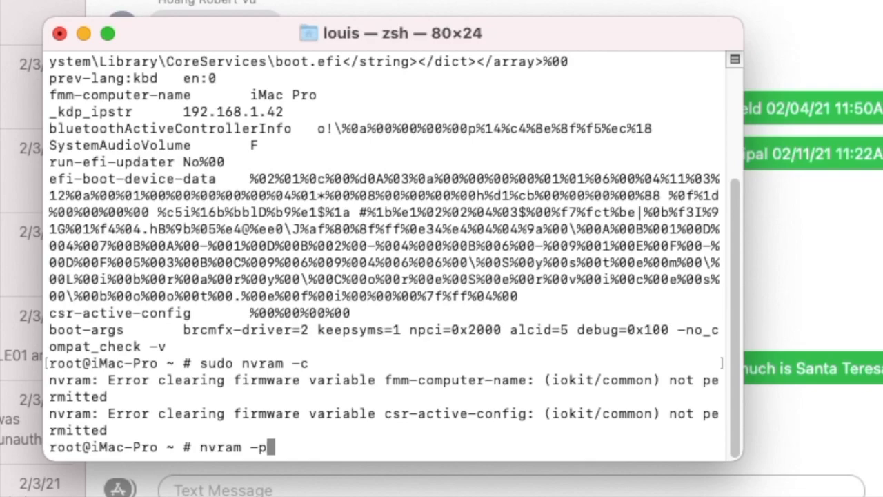
{"action": "key", "text": "Return"}
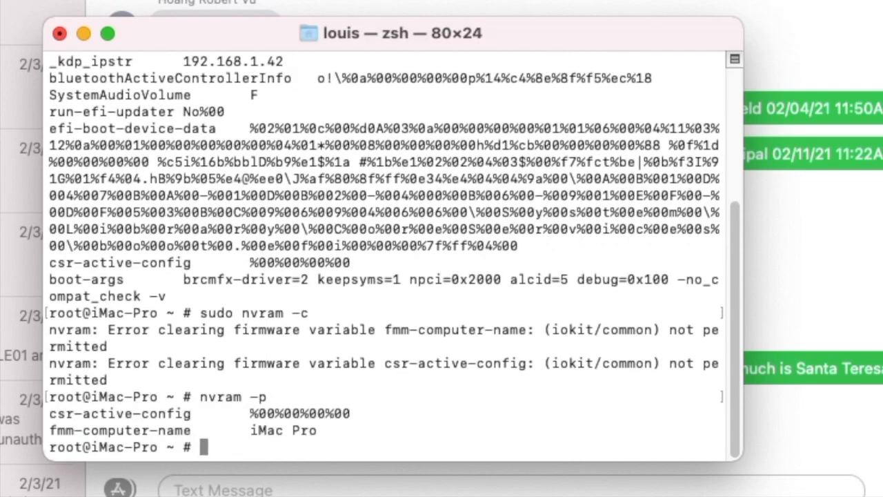
{"action": "mouse_move", "coordinate": [399, 352]}
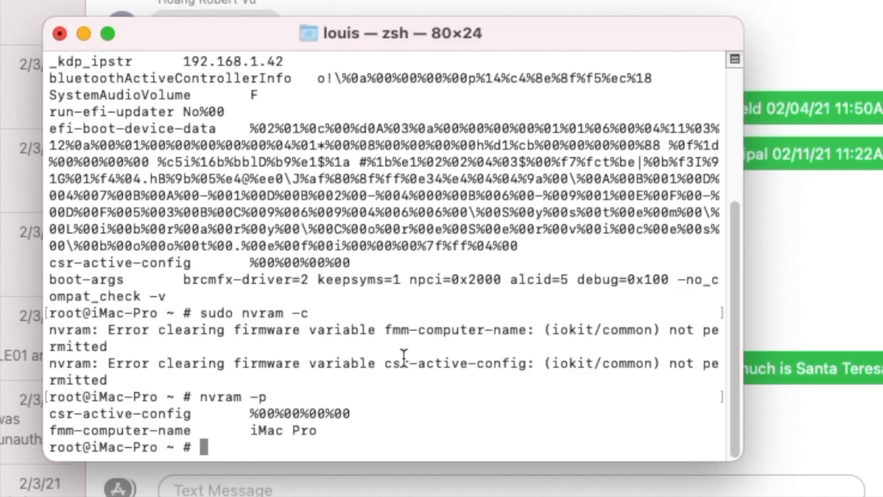
Step: Store the NVRAM variable MyMac=iMacPro1,1 with sudo nvram
{"action": "type", "text": "sudo"}
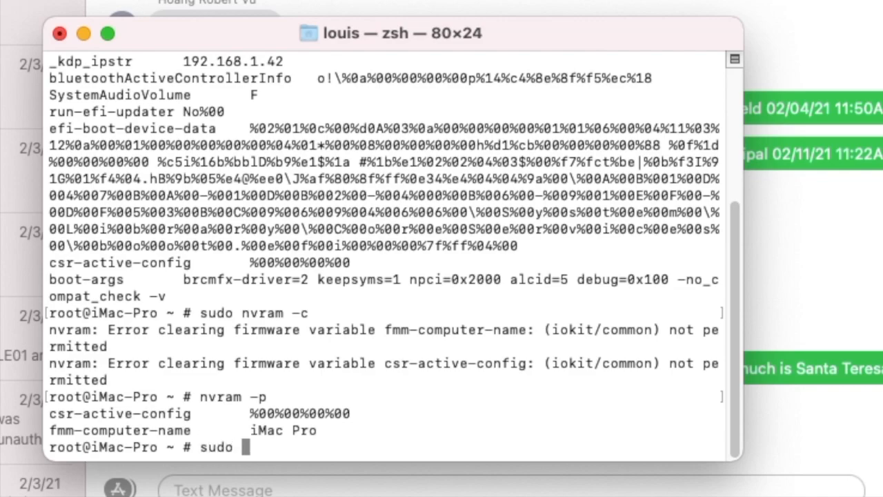
{"action": "type", "text": "nvram"}
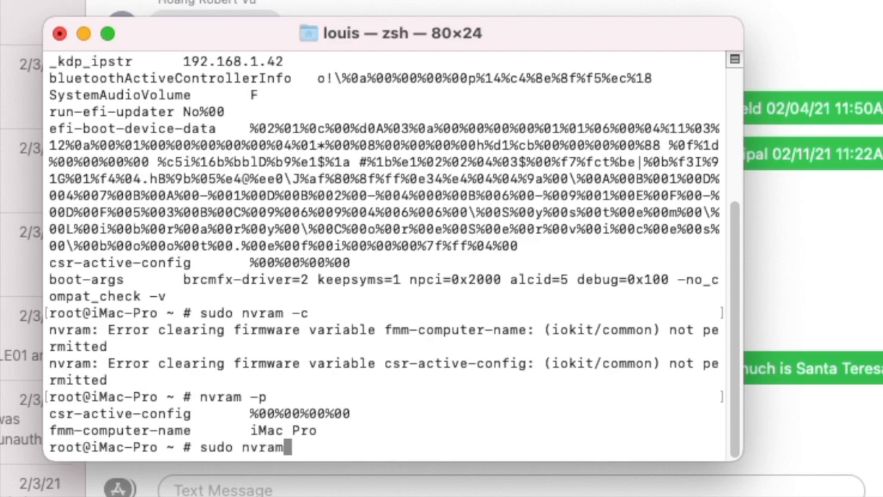
{"action": "type", "text": "My"}
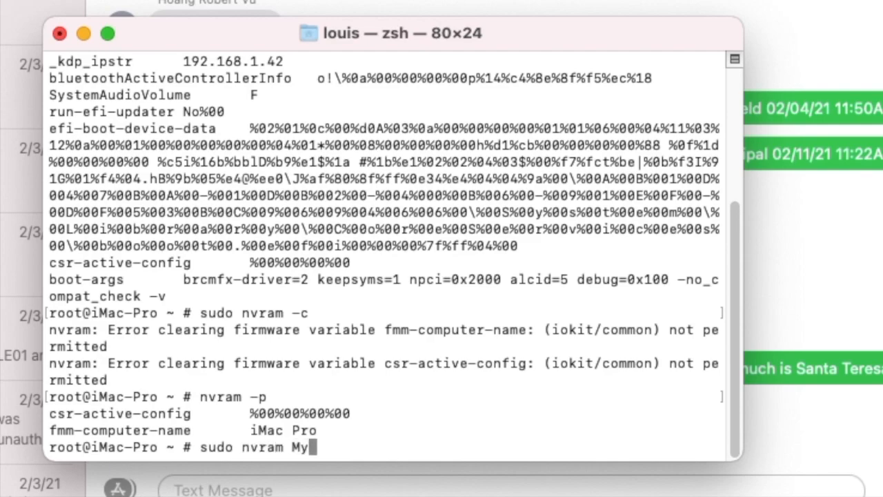
{"action": "type", "text": "Mac"}
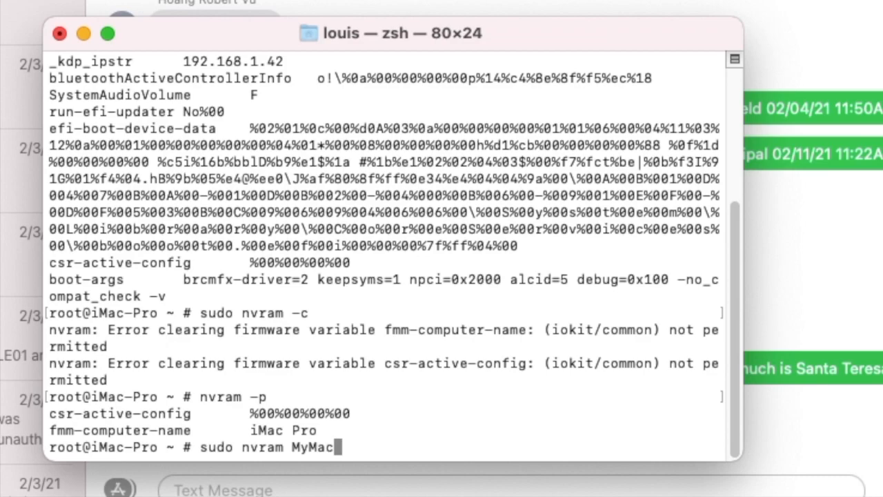
{"action": "type", "text": "=iMac Pro 1,1"}
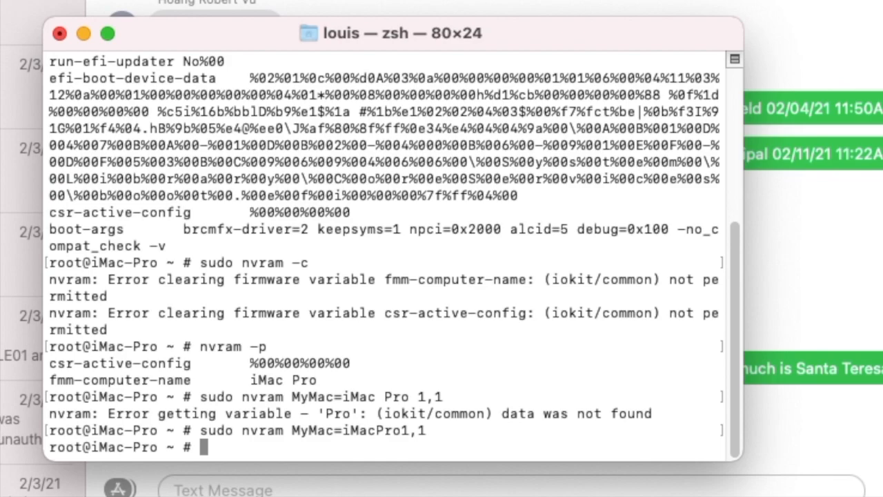
Step: Relist NVRAM with sudo nvram -p to confirm MyMac now appears
{"action": "type", "text": "sudo"}
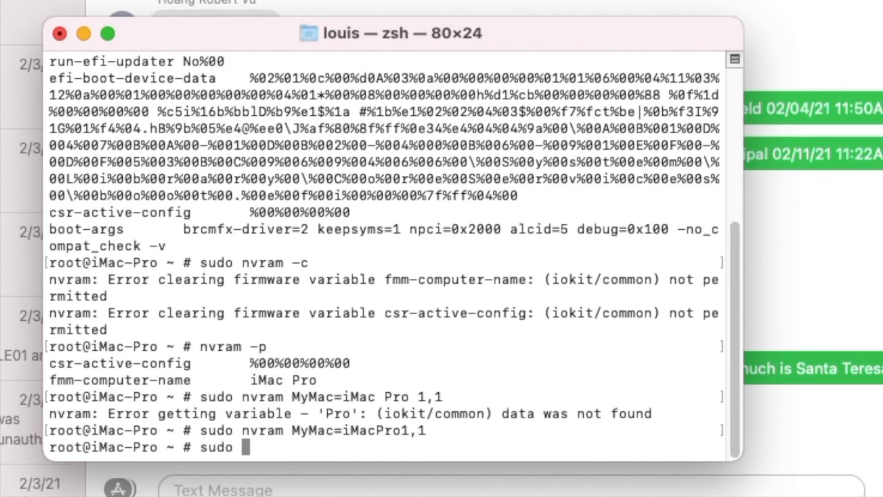
{"action": "type", "text": "nvram -p"}
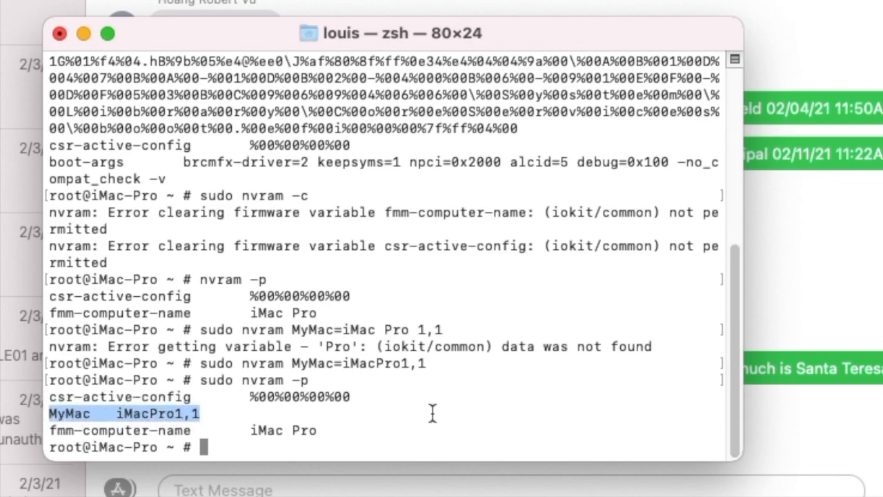
{"action": "mouse_move", "coordinate": [530, 420]}
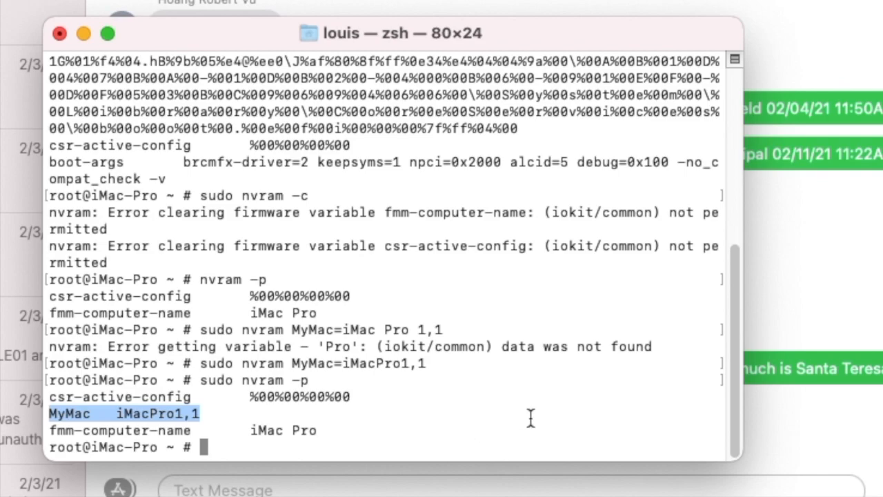
{"action": "mouse_move", "coordinate": [72, 437]}
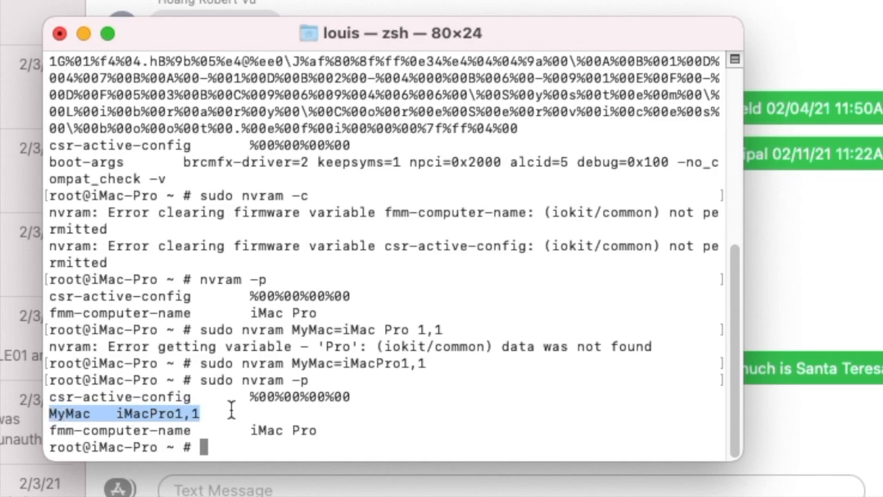
{"action": "mouse_move", "coordinate": [526, 345]}
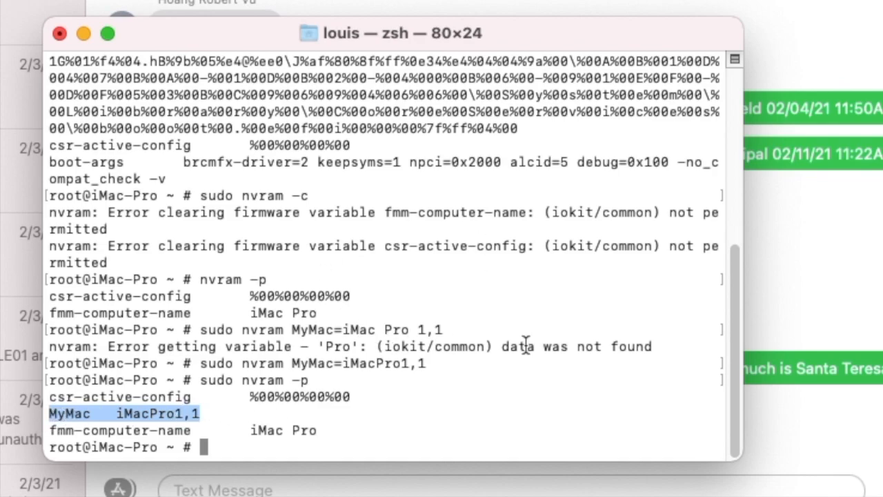
{"action": "mouse_move", "coordinate": [55, 61]}
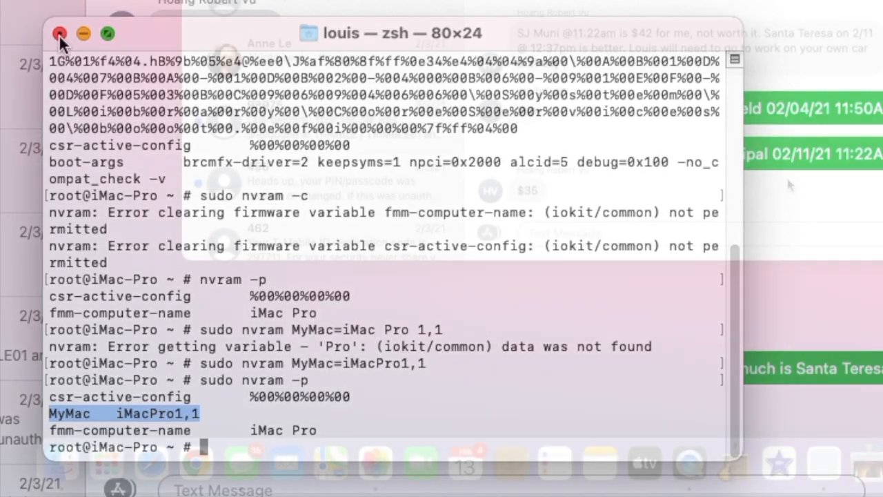
Step: Close Terminal and show the untitled config's empty PlatformInfo SMBIOS fields in OpenCore Configurator
{"action": "left_click", "coordinate": [60, 33]}
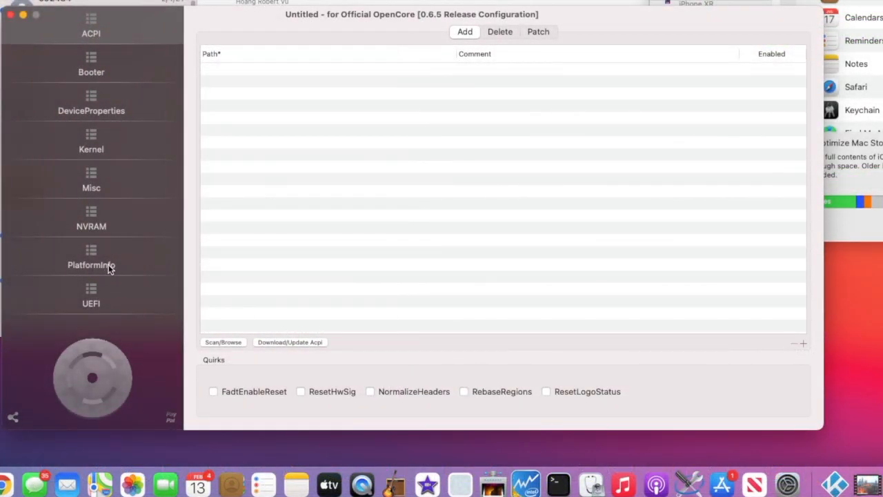
{"action": "left_click", "coordinate": [91, 265]}
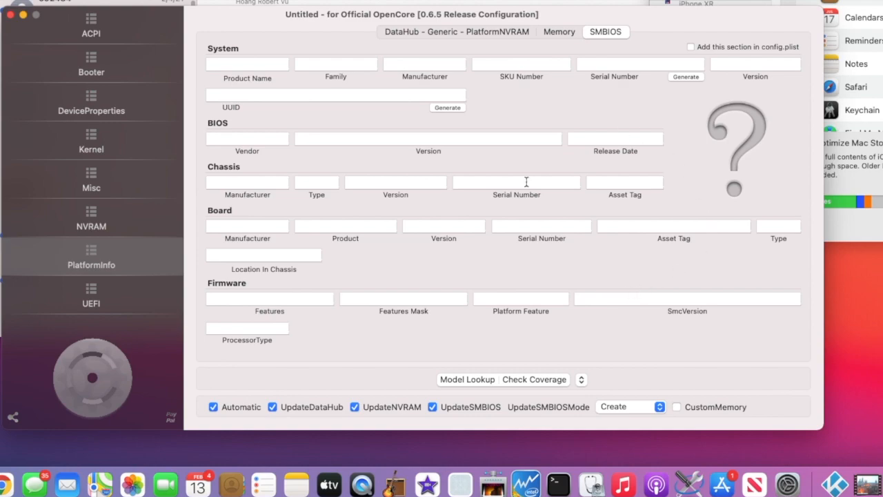
{"action": "mouse_move", "coordinate": [751, 290]}
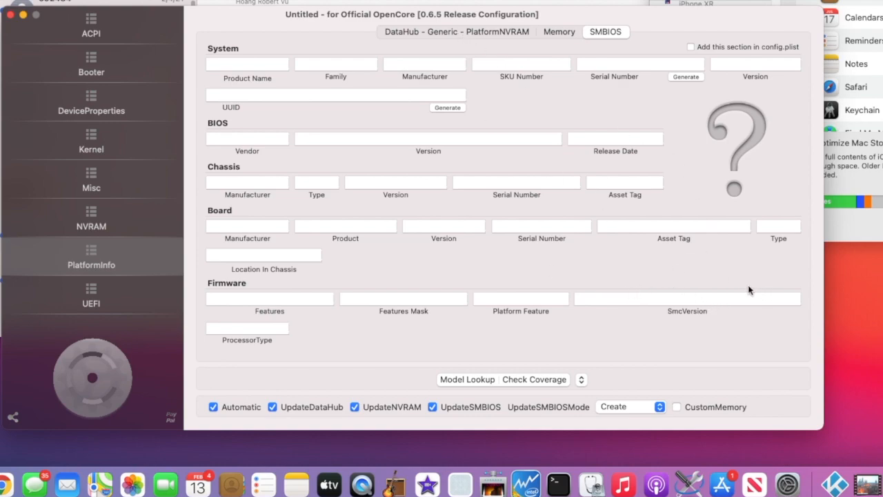
{"action": "mouse_move", "coordinate": [577, 59]}
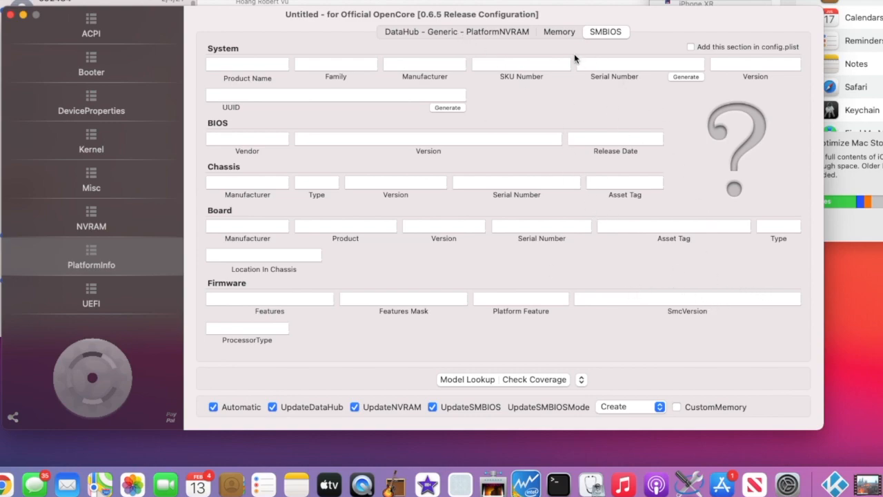
{"action": "mouse_move", "coordinate": [569, 337]}
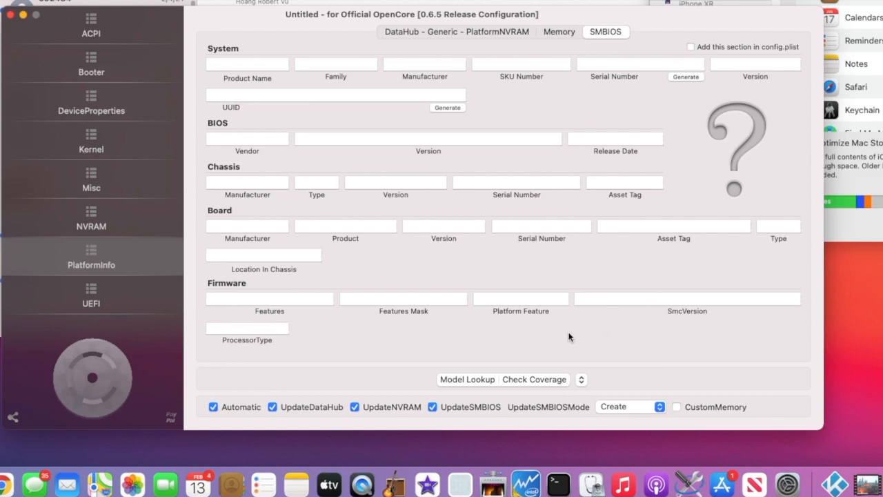
Step: Choose iMacPro1,1 from the Model Lookup list, generating serial numbers, UUID and board data
{"action": "left_click", "coordinate": [466, 378]}
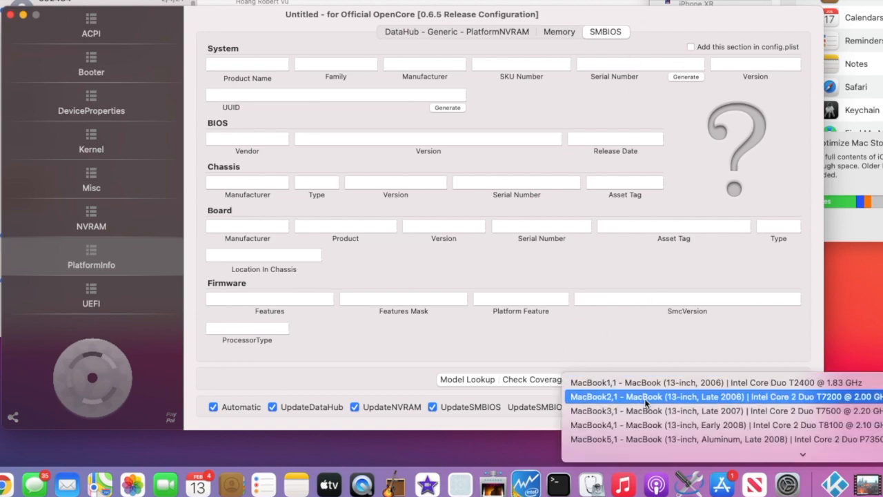
{"action": "scroll", "scroll_direction": "down", "scroll_amount": 3}
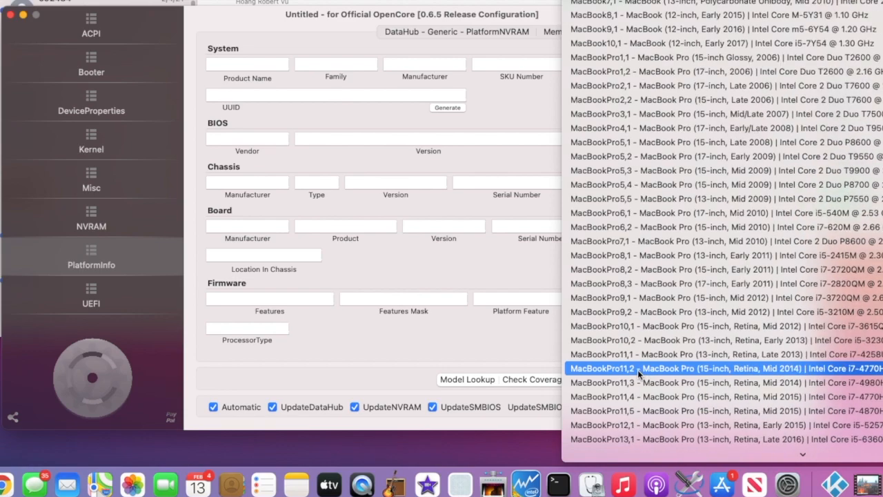
{"action": "scroll", "scroll_direction": "down", "scroll_amount": 3}
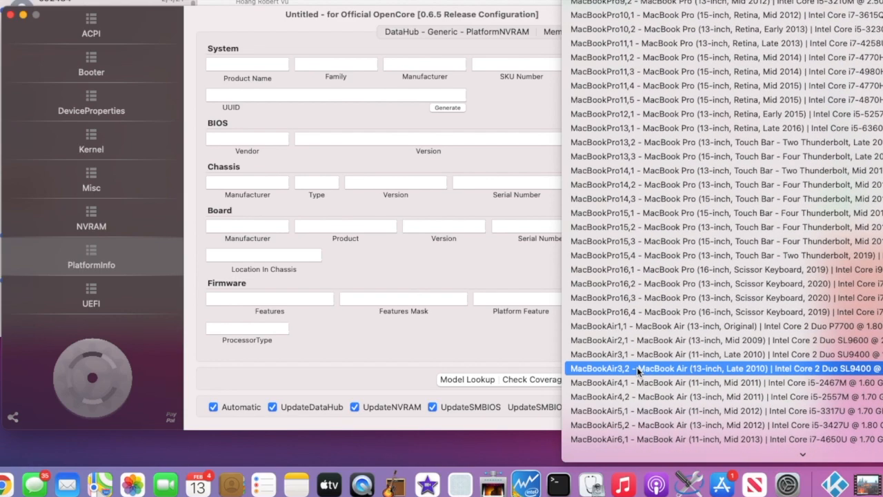
{"action": "scroll", "scroll_direction": "down", "scroll_amount": 3}
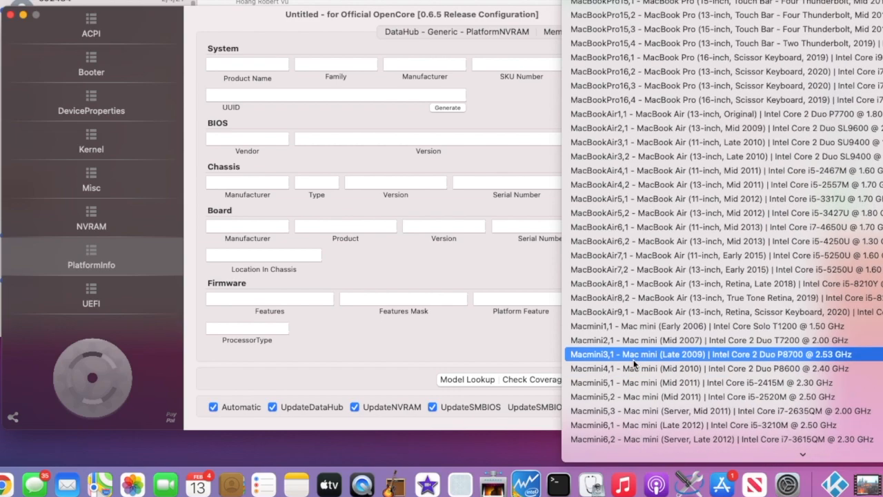
{"action": "scroll", "scroll_direction": "down", "scroll_amount": 3}
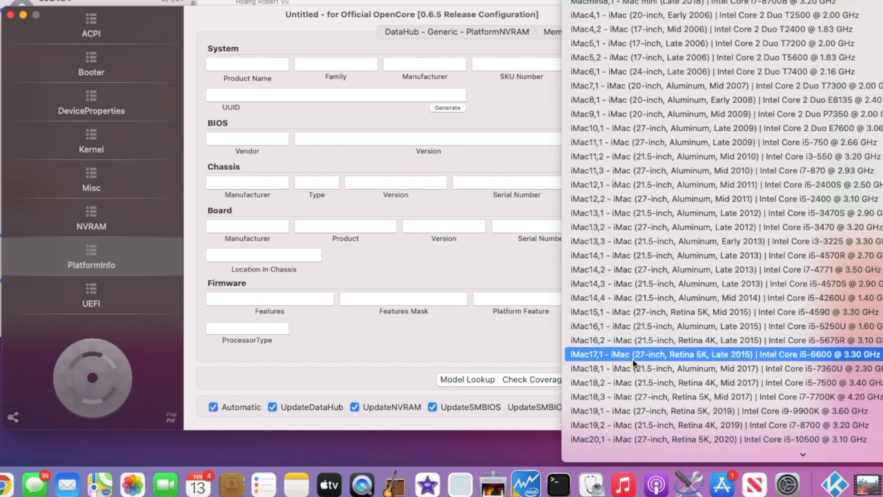
{"action": "scroll", "scroll_direction": "down", "scroll_amount": 3}
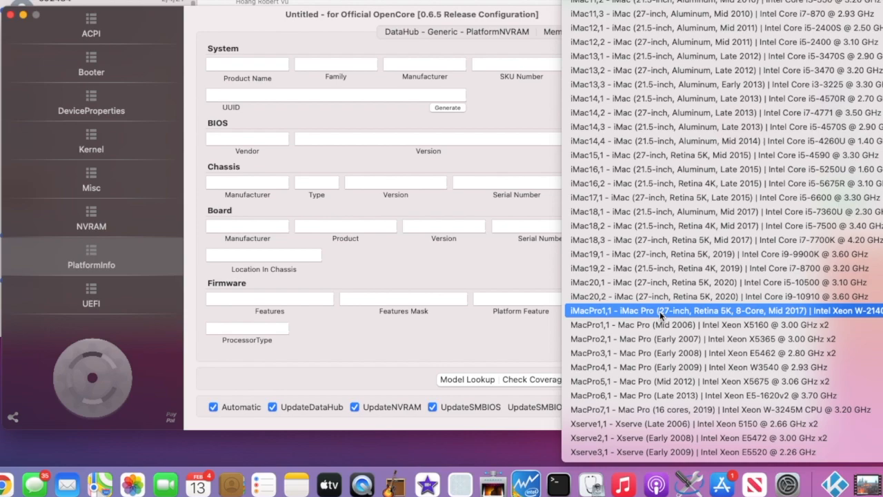
{"action": "left_click", "coordinate": [718, 311]}
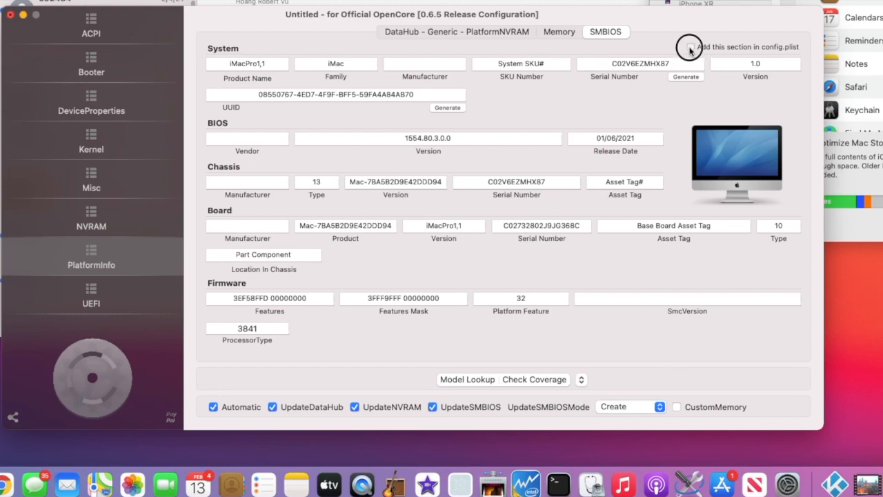
{"action": "left_click", "coordinate": [690, 47]}
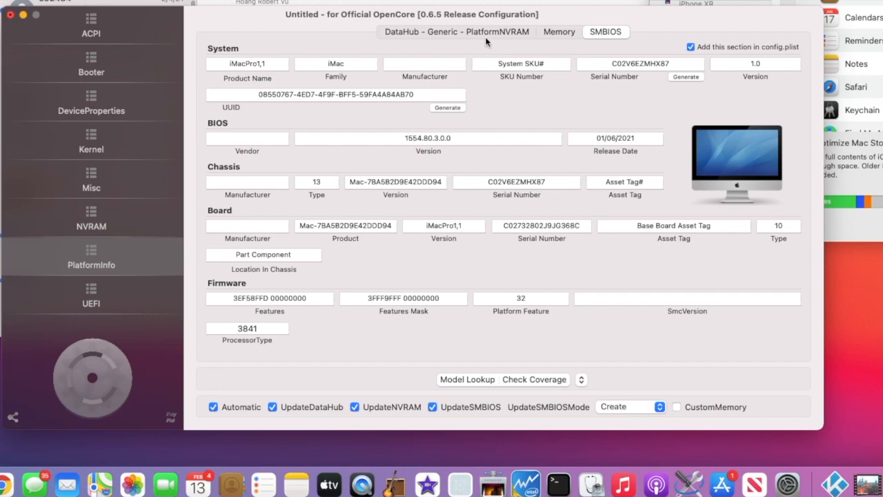
{"action": "mouse_move", "coordinate": [491, 34]}
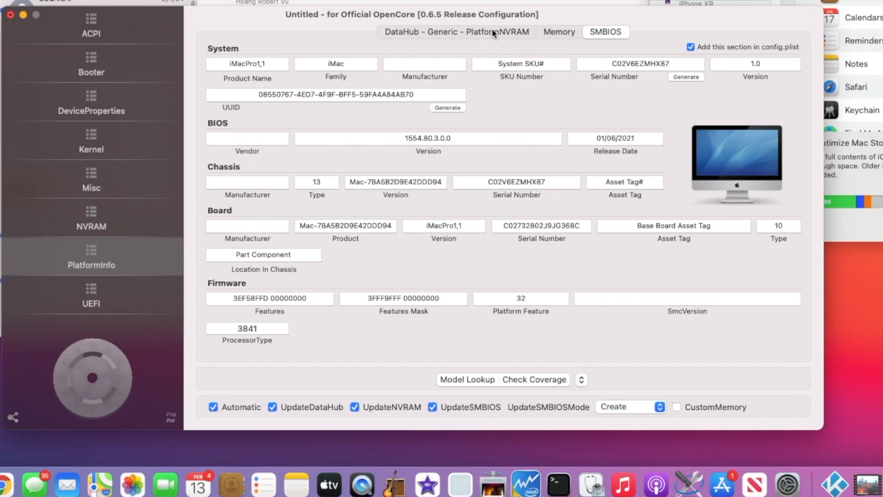
{"action": "left_click", "coordinate": [455, 31]}
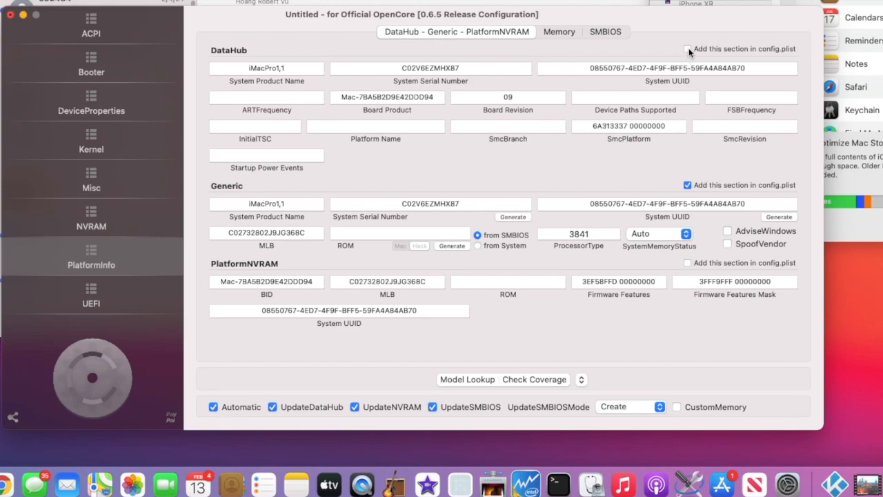
{"action": "left_click", "coordinate": [687, 49]}
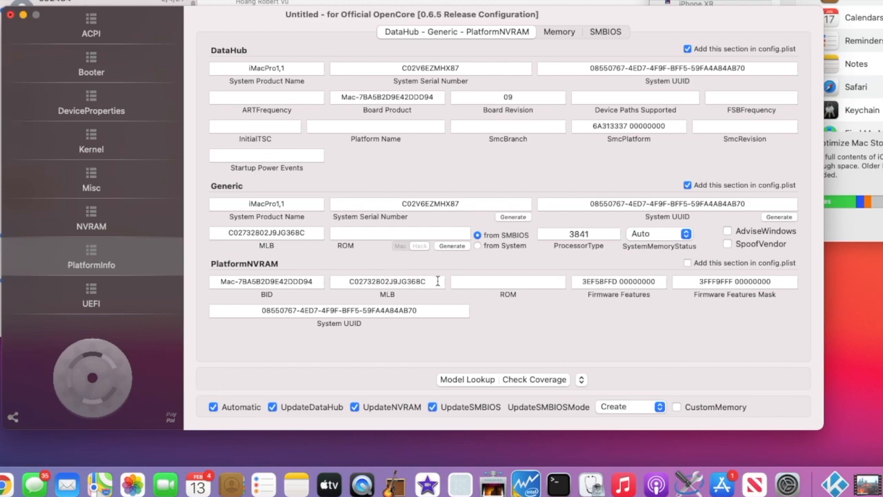
{"action": "mouse_move", "coordinate": [752, 243]}
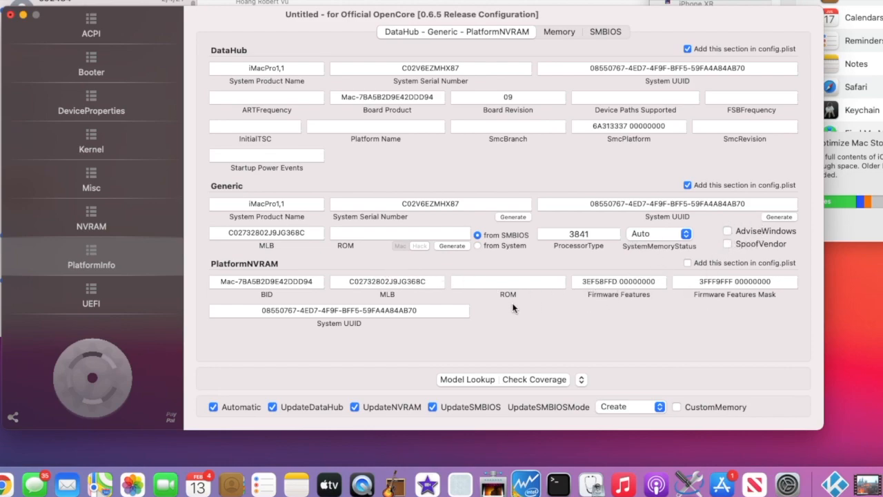
{"action": "left_click", "coordinate": [399, 232]}
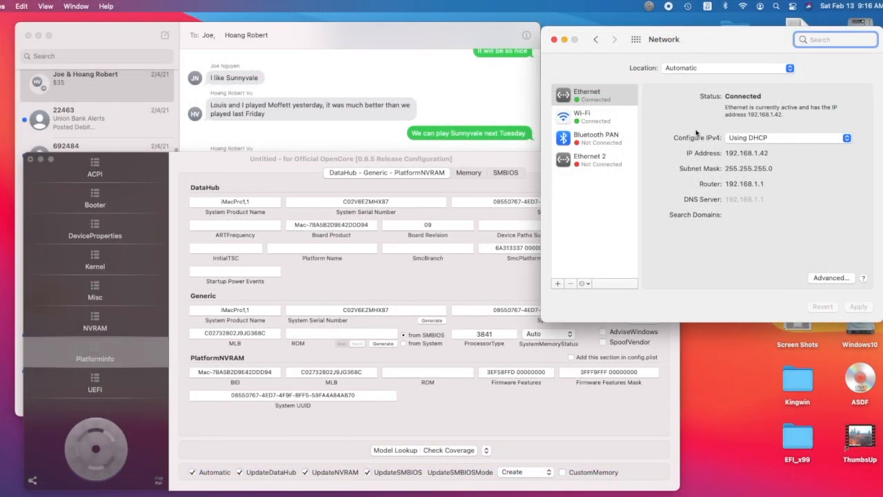
Step: Copy the Ethernet MAC address 40:8d:5c:54:d6:2a from Network Advanced Hardware and begin editing Generic ROM
{"action": "left_click", "coordinate": [831, 277]}
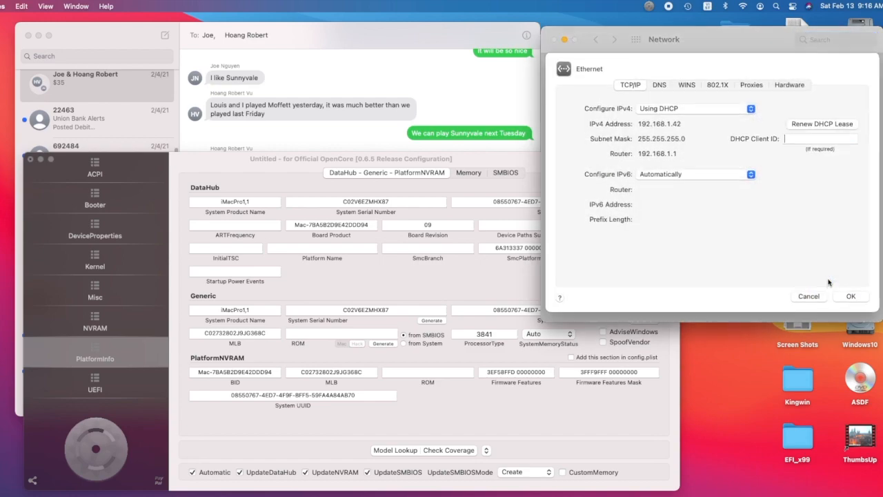
{"action": "left_click", "coordinate": [822, 139]}
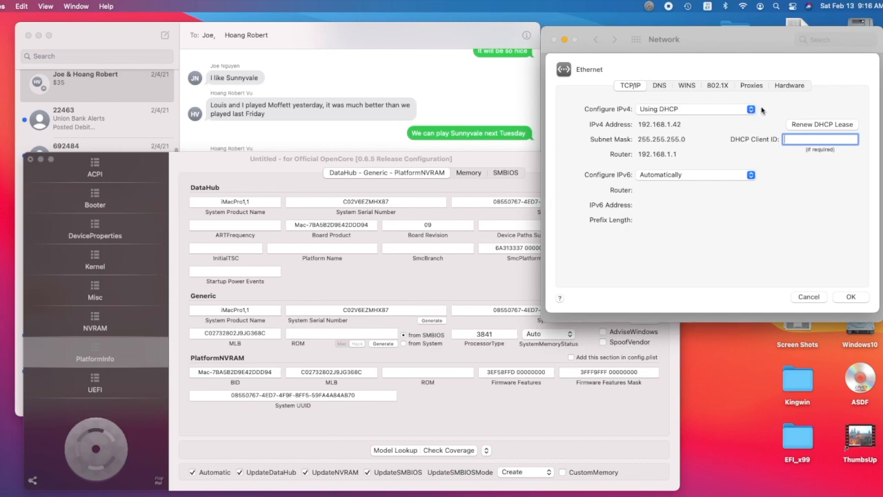
{"action": "left_click", "coordinate": [789, 85]}
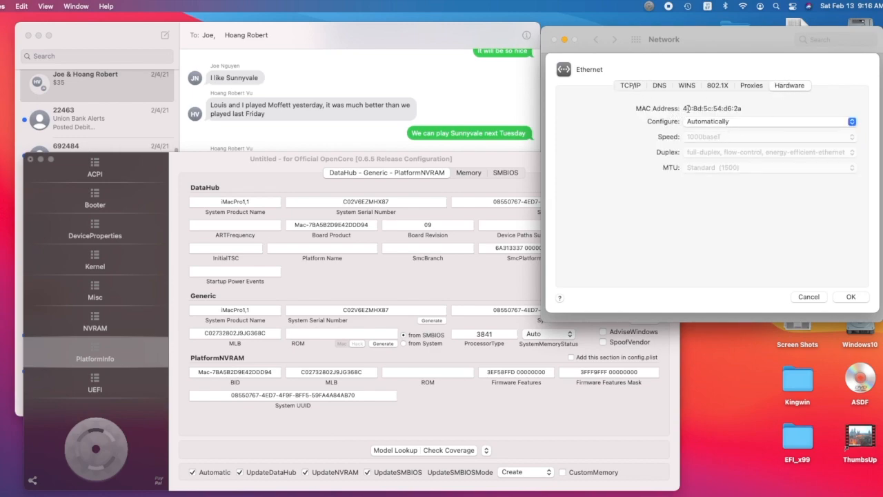
{"action": "right_click", "coordinate": [710, 107]}
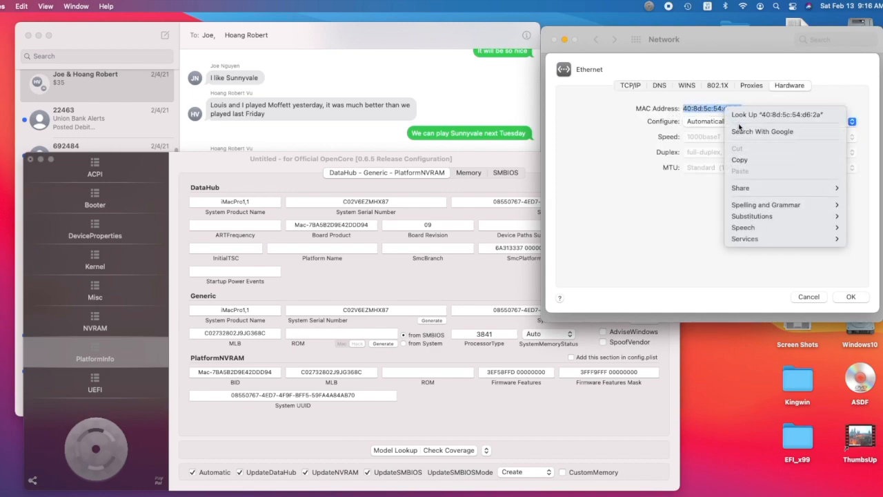
{"action": "left_click", "coordinate": [386, 358]}
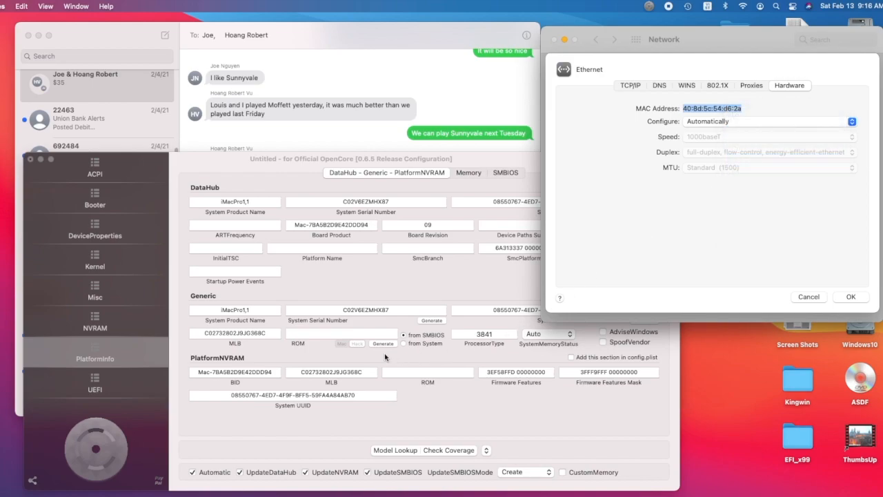
{"action": "left_click", "coordinate": [343, 333]}
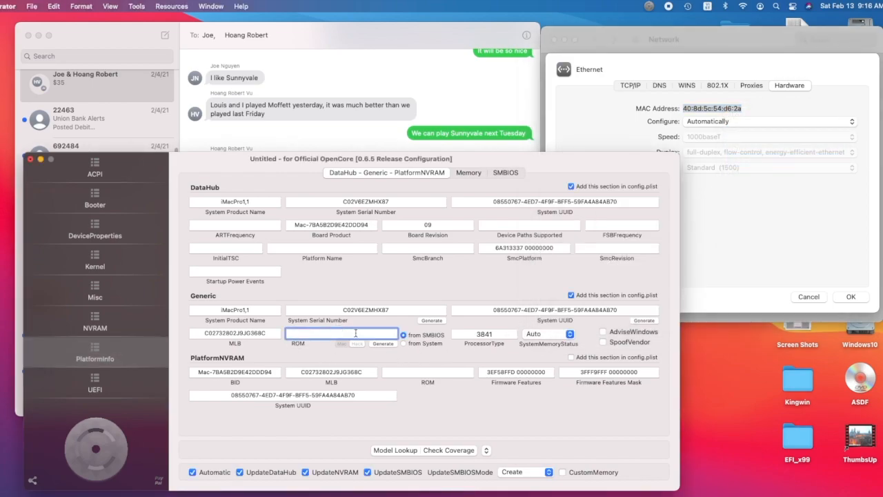
Step: Set the Generic ROM to the MAC 40:8d:5c:54:d6:2a, converted to hex bytes 40 8D 5C 54 D6 2A
{"action": "type", "text": "40:8d:5c:54:d6:2a"}
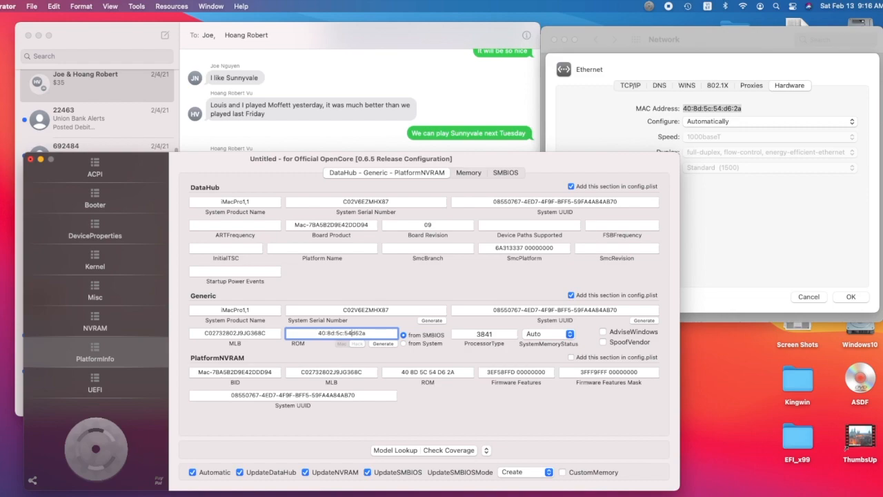
{"action": "triple_click", "coordinate": [342, 332]}
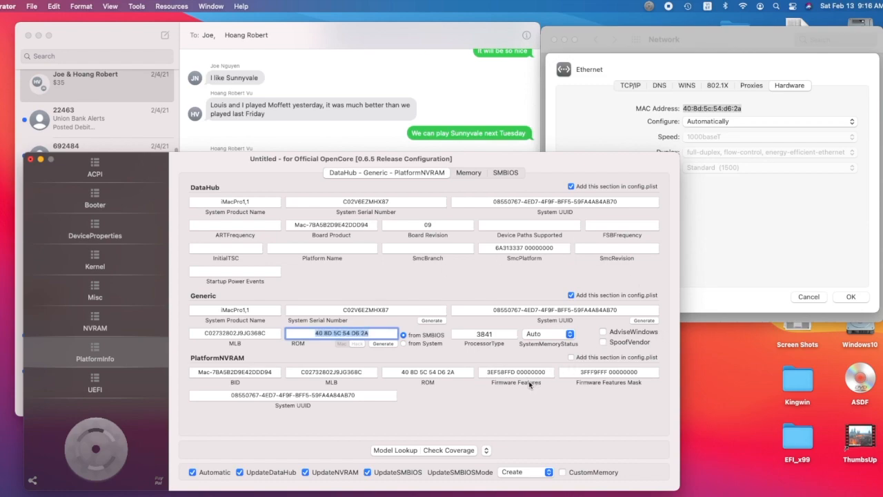
{"action": "mouse_move", "coordinate": [588, 430]}
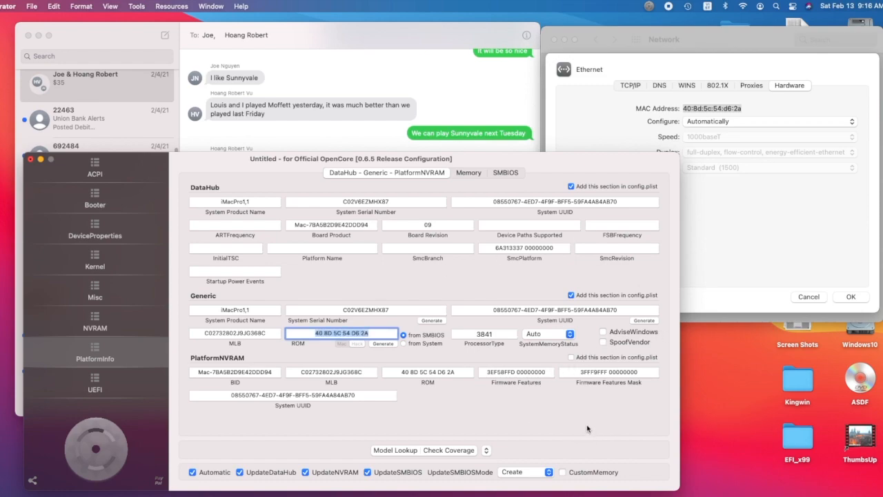
{"action": "mouse_move", "coordinate": [552, 392]}
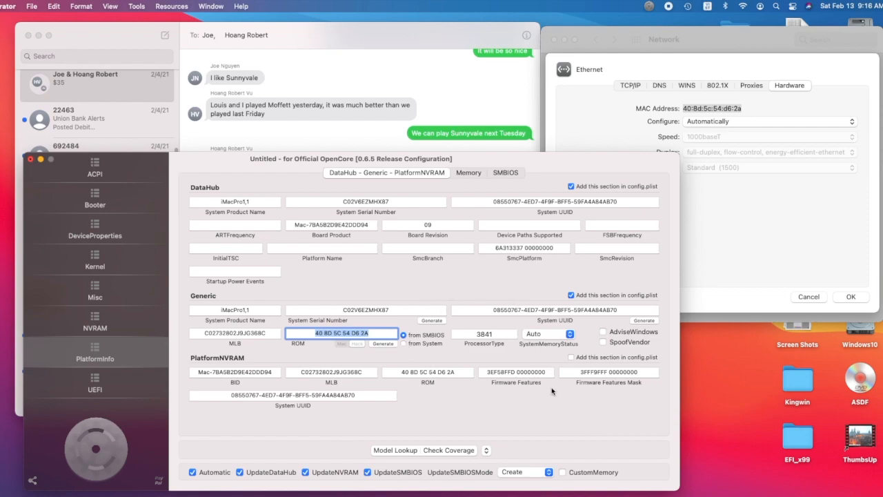
{"action": "mouse_move", "coordinate": [536, 419]}
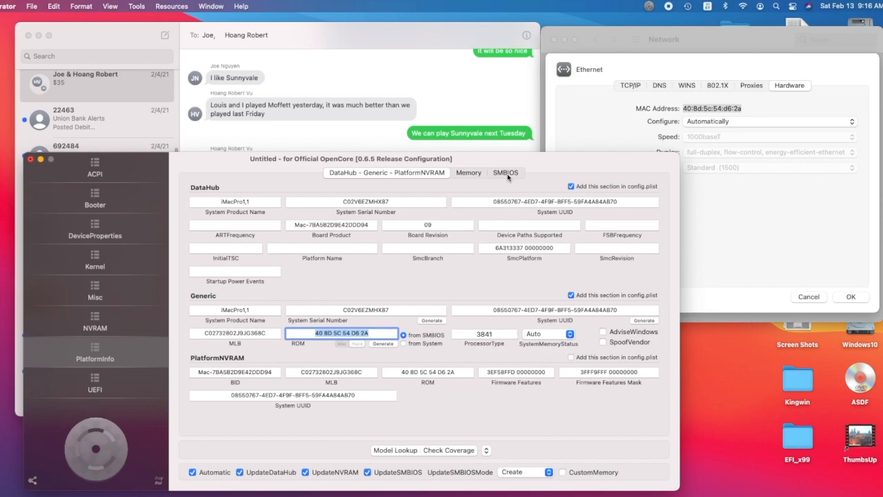
Step: Review the SMBIOS data, then enable SpoofVendor in the Generic settings
{"action": "left_click", "coordinate": [505, 172]}
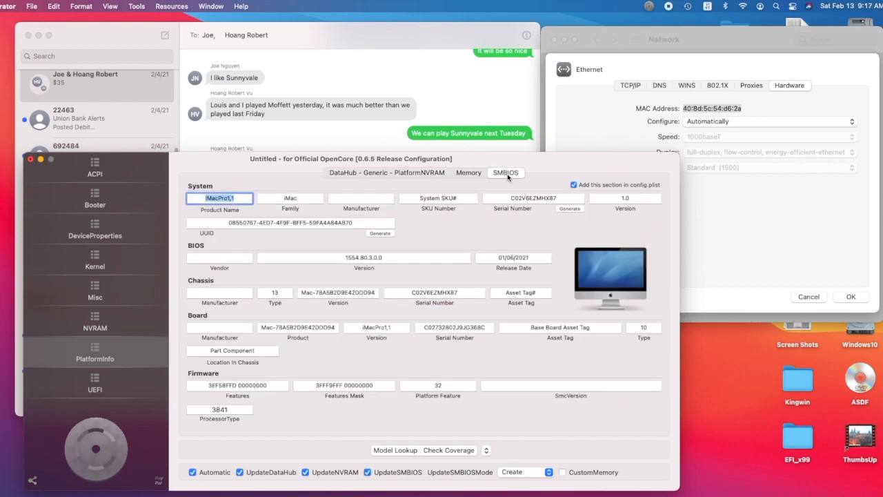
{"action": "left_click", "coordinate": [386, 173]}
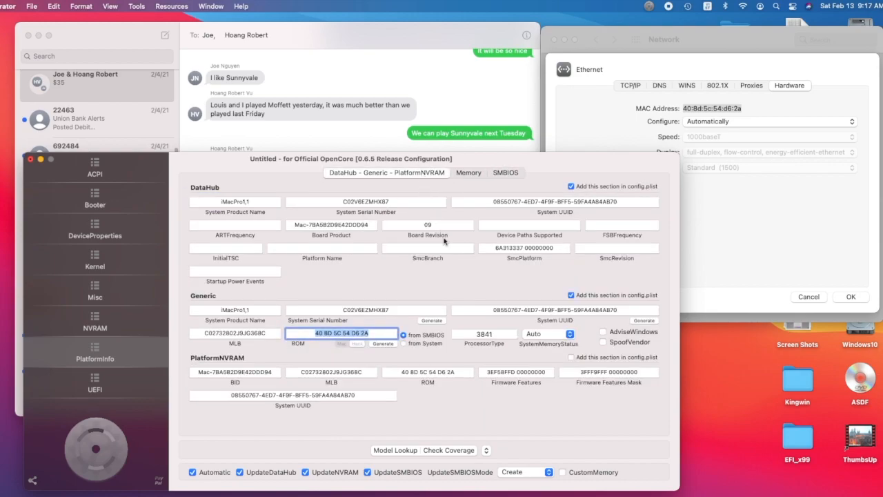
{"action": "left_click", "coordinate": [602, 342]}
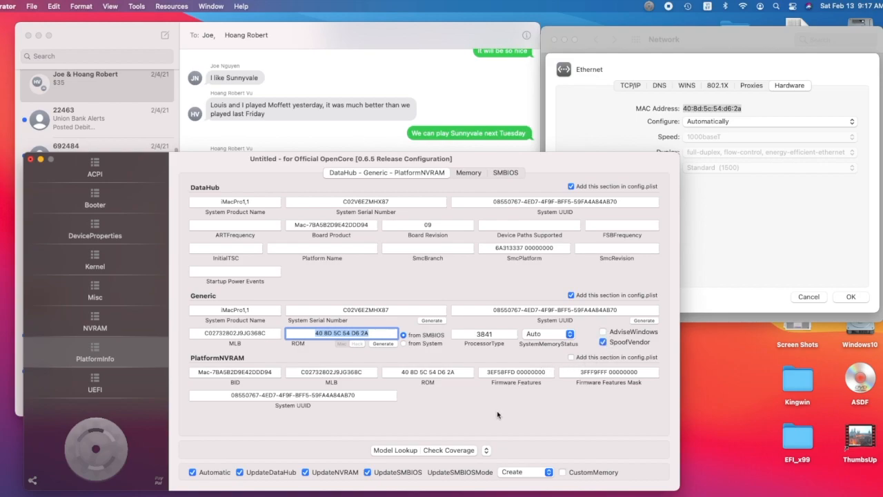
{"action": "mouse_move", "coordinate": [486, 260]}
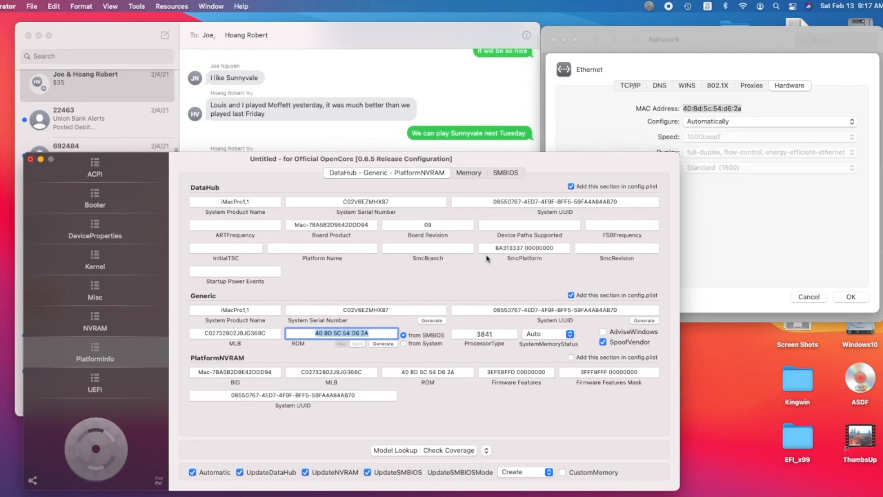
{"action": "mouse_move", "coordinate": [504, 182]}
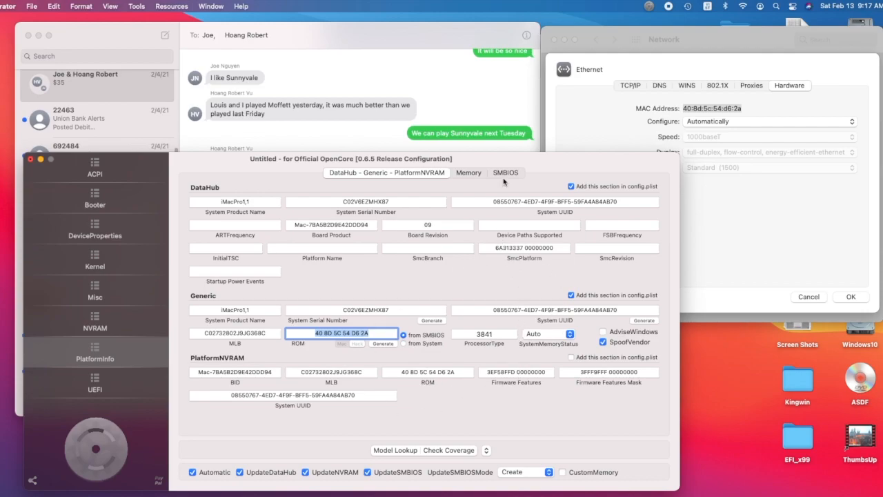
{"action": "left_click", "coordinate": [505, 173]}
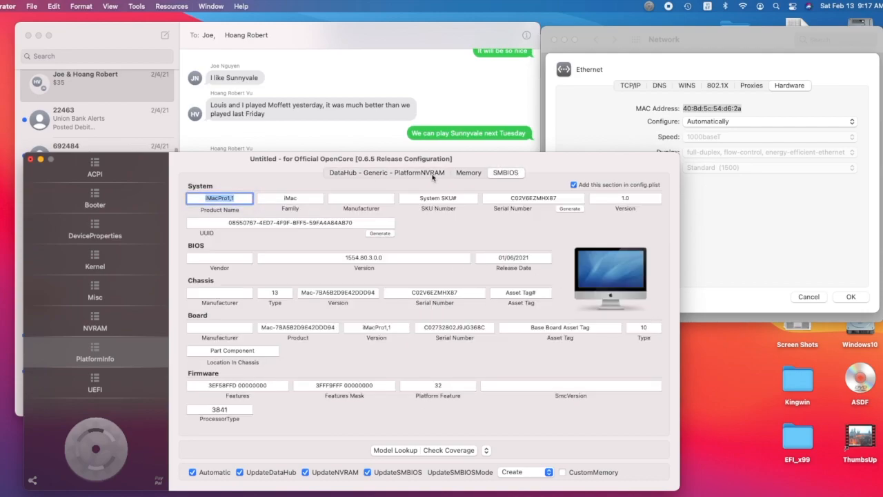
{"action": "left_click", "coordinate": [387, 172]}
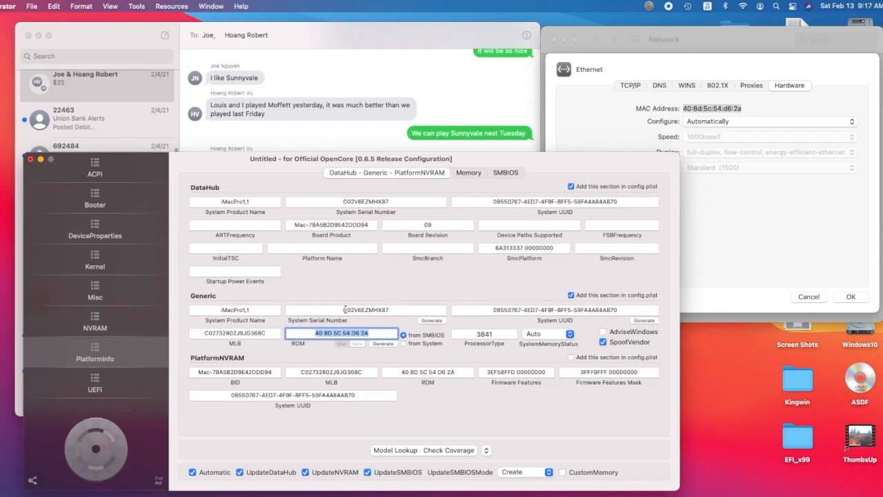
{"action": "left_click", "coordinate": [364, 309]}
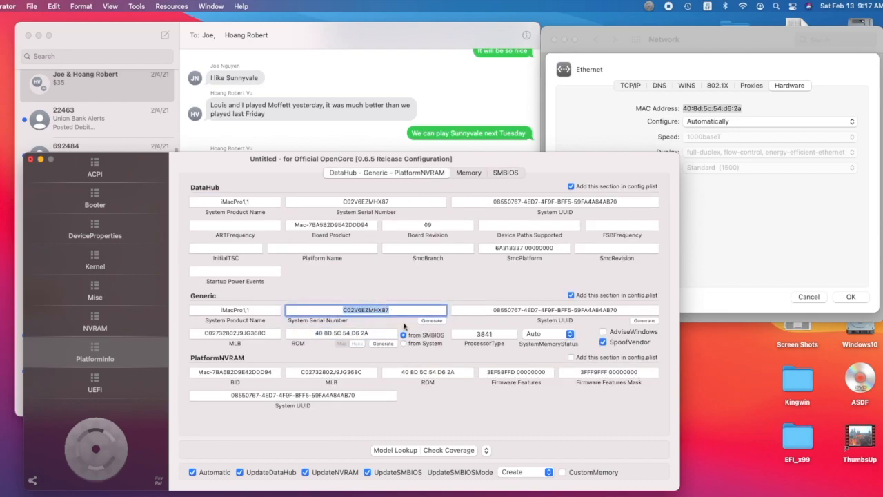
{"action": "right_click", "coordinate": [365, 309]}
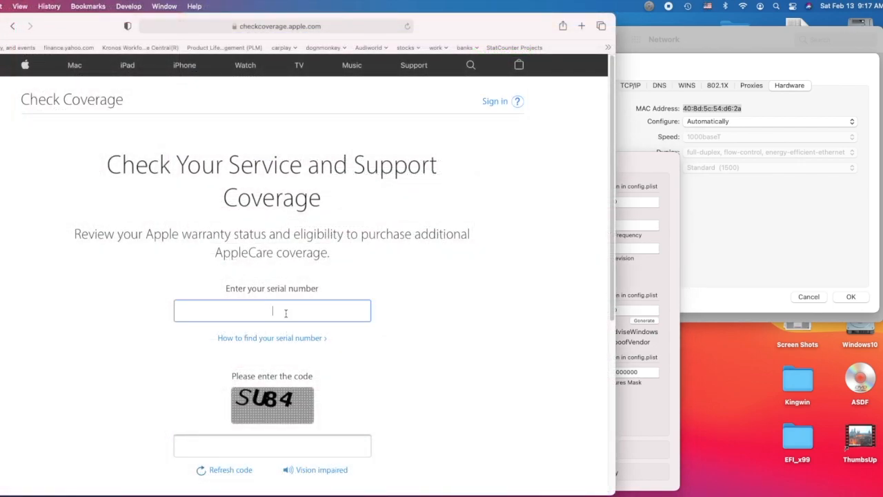
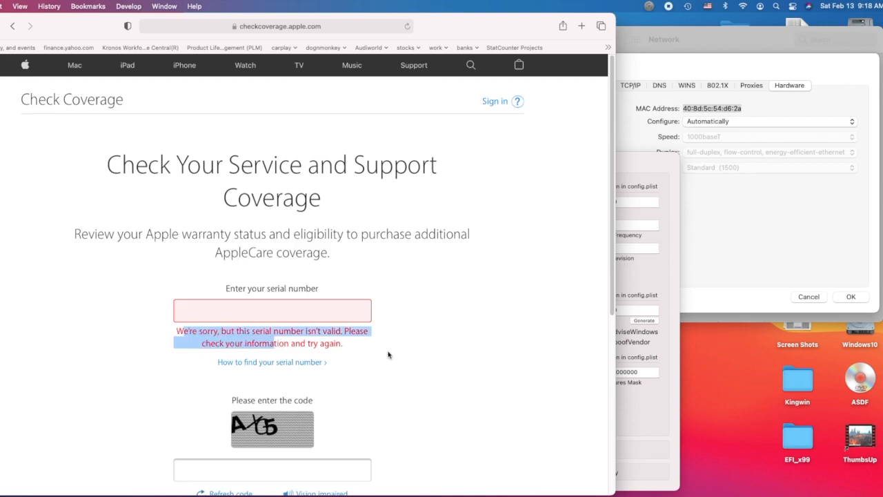
{"action": "mouse_move", "coordinate": [385, 361]}
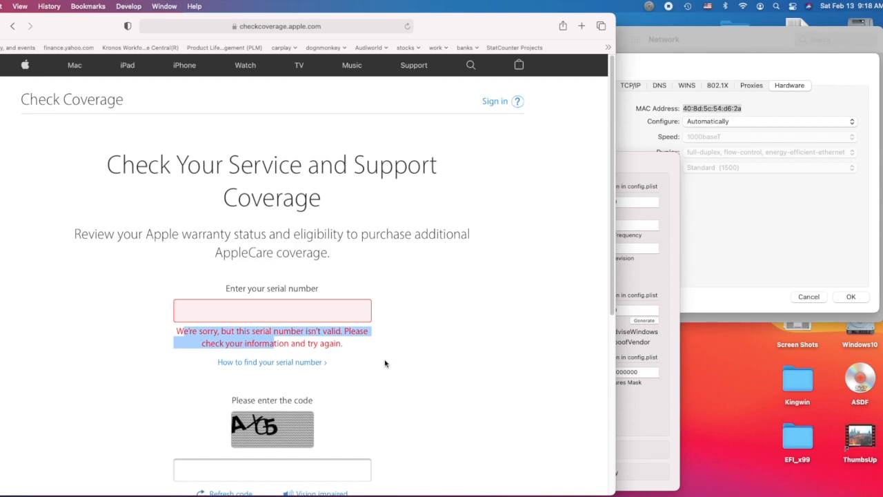
{"action": "mouse_move", "coordinate": [381, 365]}
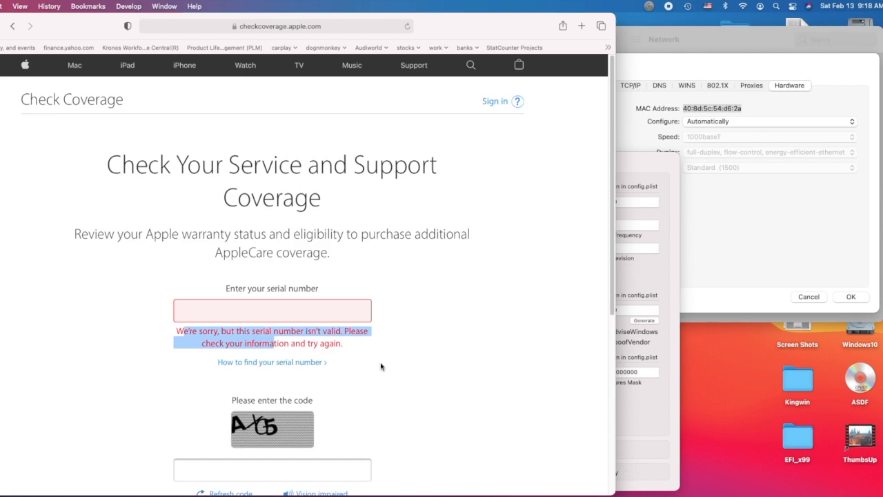
{"action": "mouse_move", "coordinate": [269, 327]}
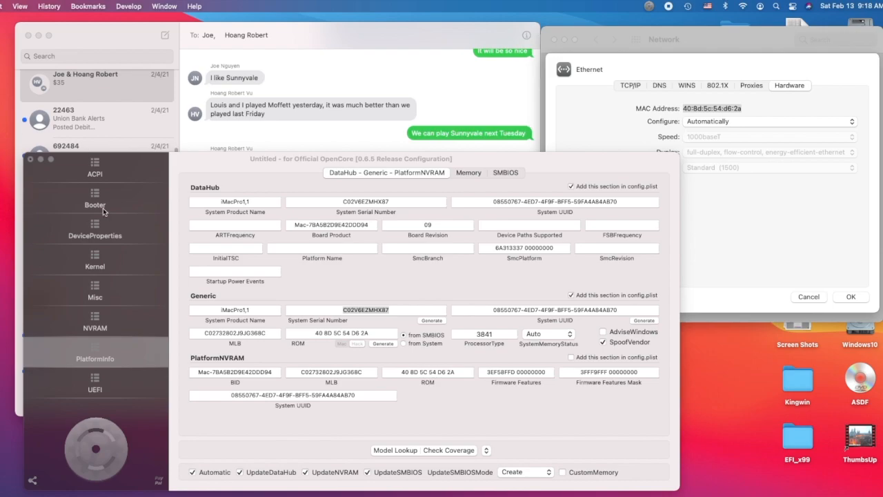
Step: Save the configuration as smbios_imp11_imessage.plist on the Desktop via Save As
{"action": "left_click", "coordinate": [366, 309]}
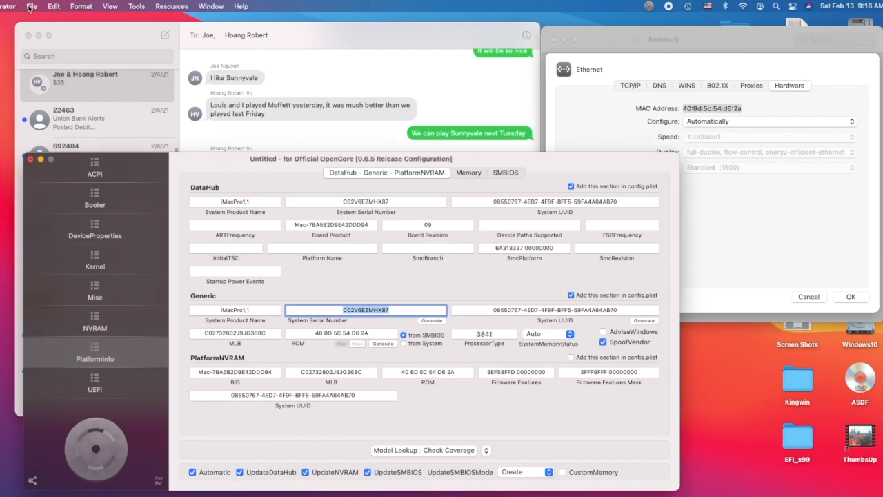
{"action": "left_click", "coordinate": [32, 6]}
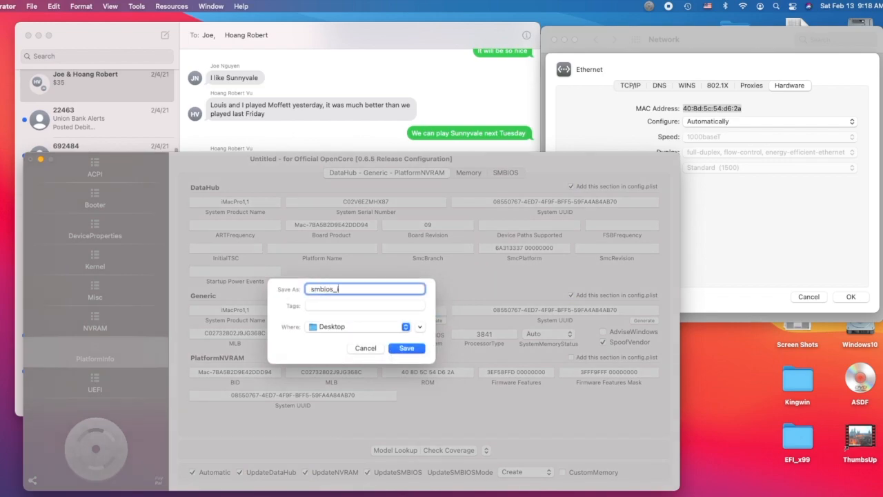
{"action": "type", "text": "imp"}
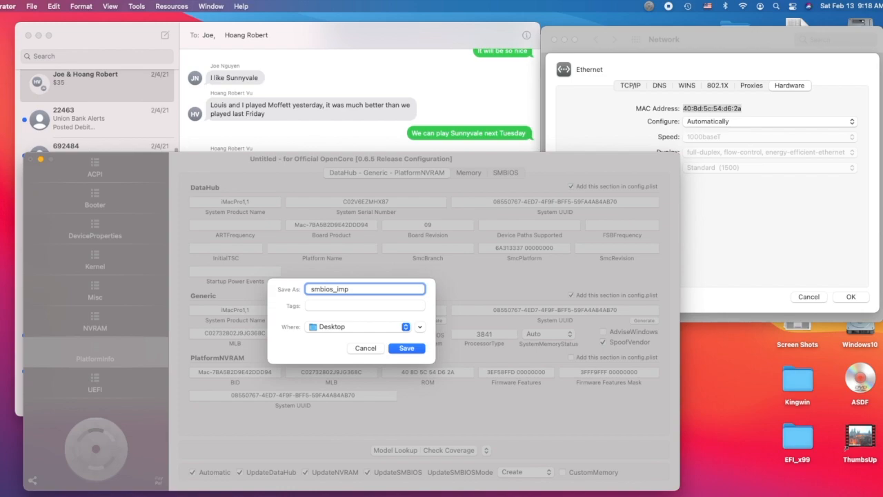
{"action": "type", "text": "11_"}
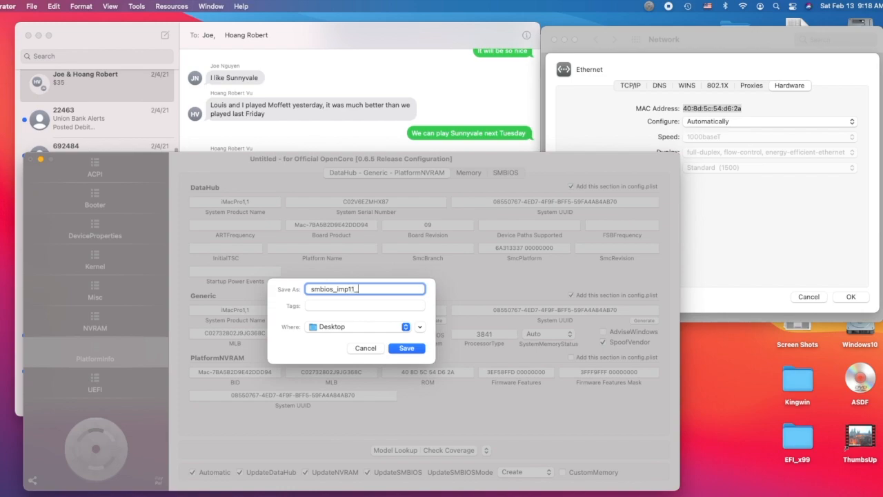
{"action": "type", "text": "im"}
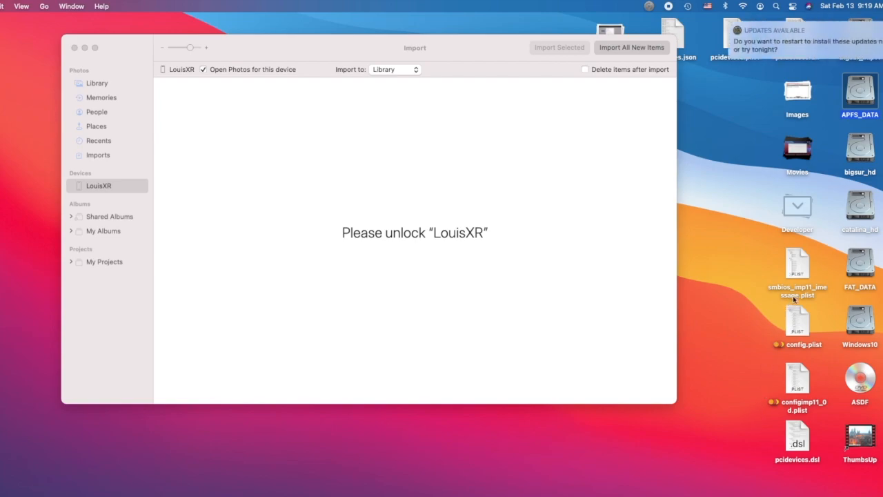
{"action": "double_click", "coordinate": [798, 265]}
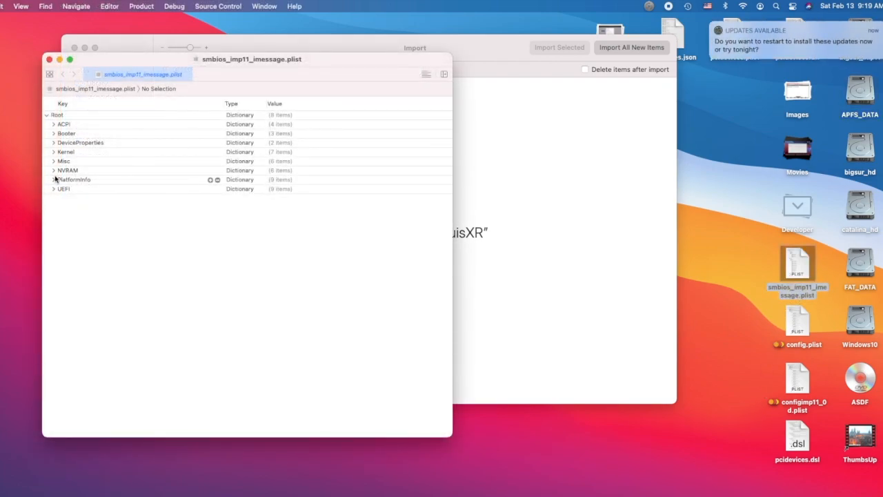
{"action": "left_click", "coordinate": [54, 179]}
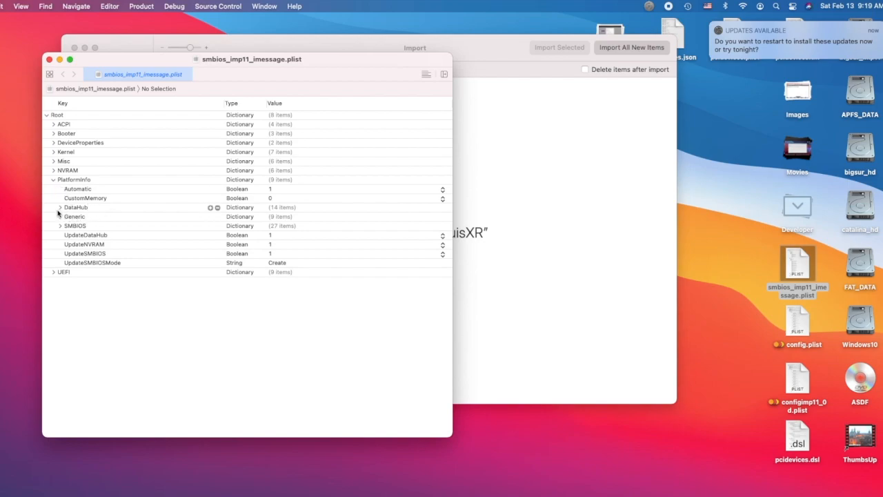
{"action": "left_click", "coordinate": [59, 207]}
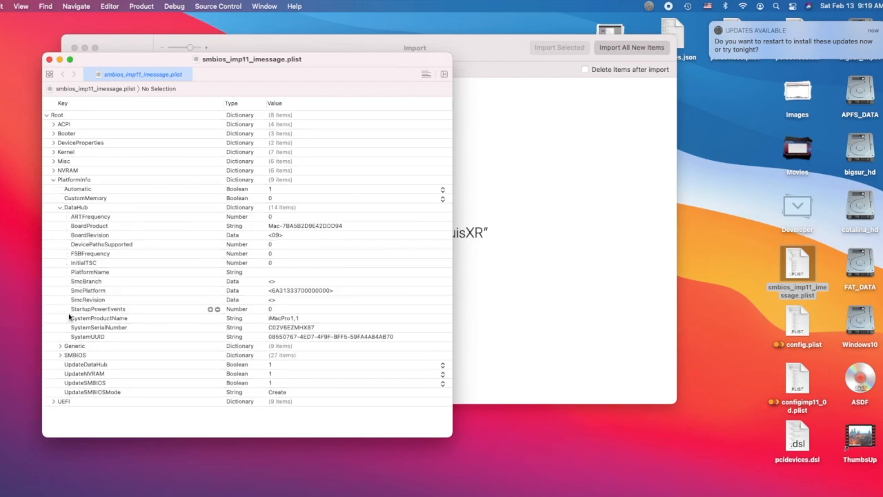
{"action": "left_click", "coordinate": [61, 345]}
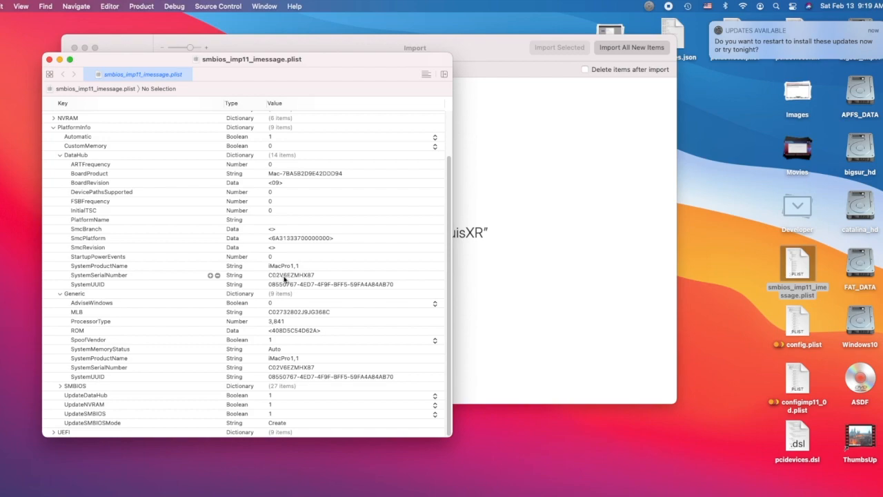
{"action": "left_click", "coordinate": [98, 275]}
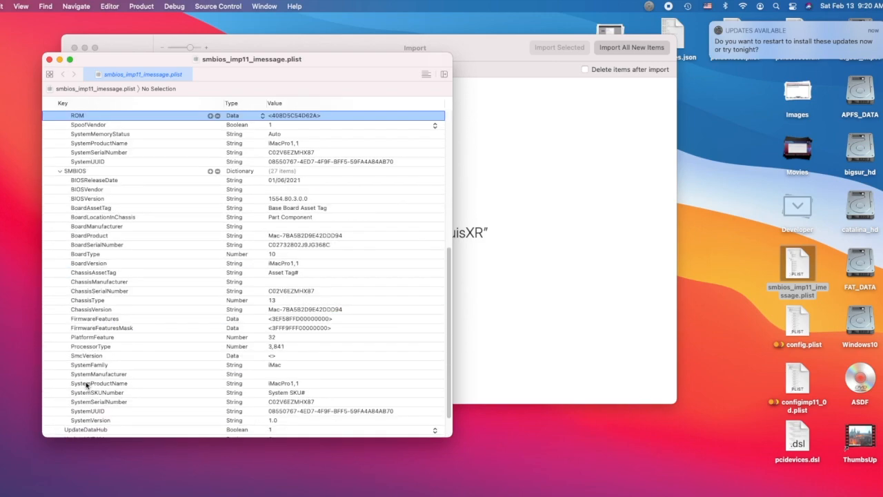
{"action": "scroll", "scroll_direction": "down", "scroll_amount": 3}
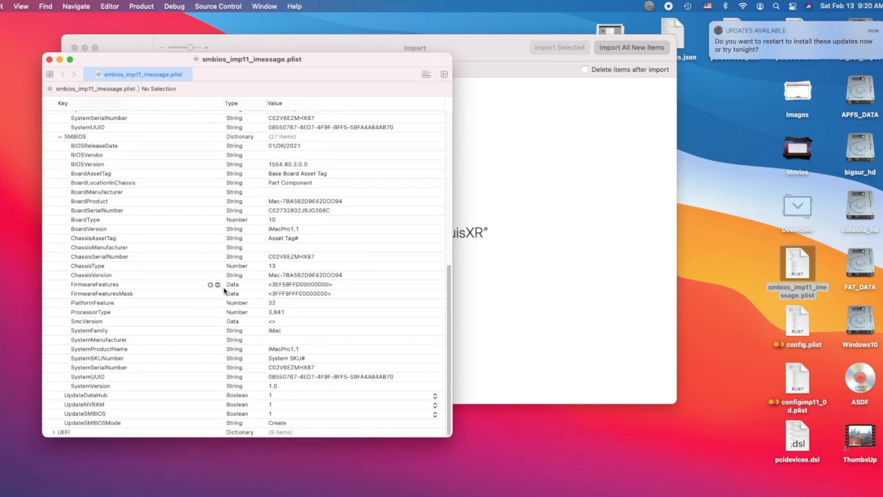
{"action": "mouse_move", "coordinate": [246, 171]}
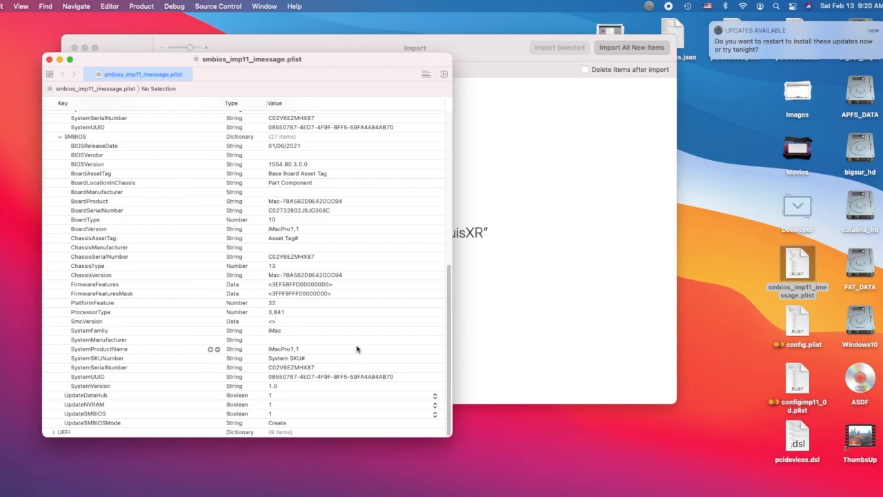
{"action": "mouse_move", "coordinate": [624, 432]}
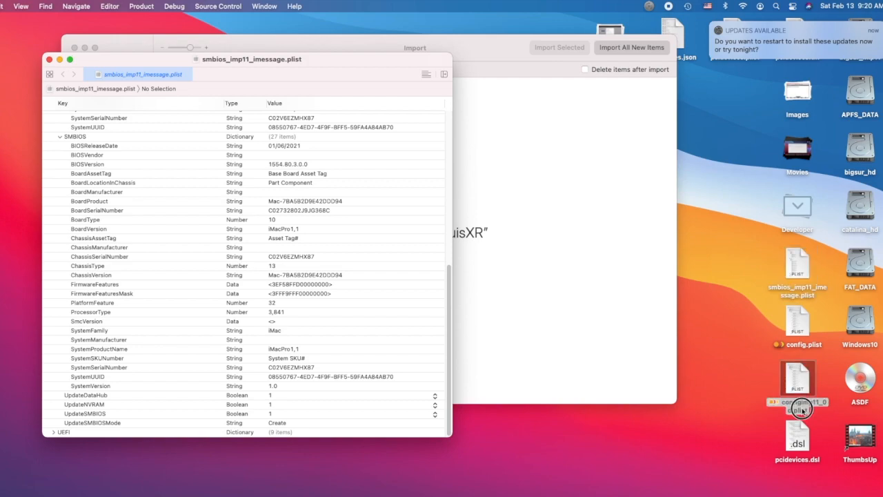
{"action": "double_click", "coordinate": [798, 384]}
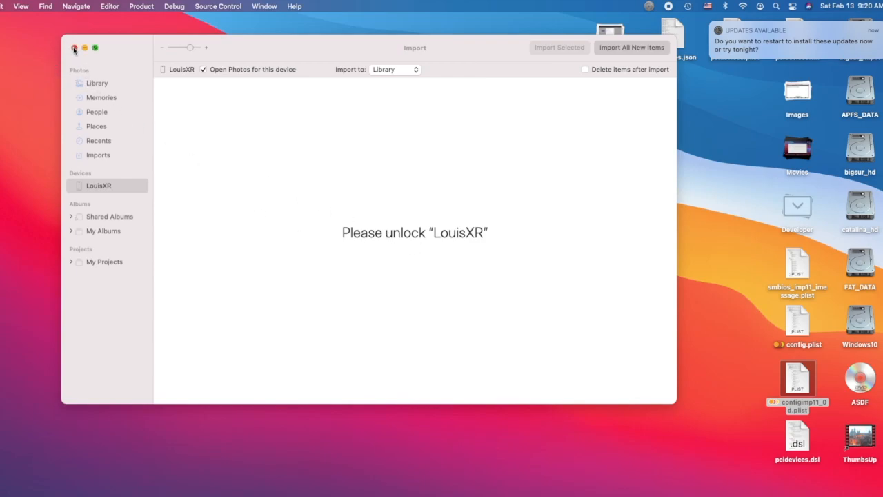
{"action": "mouse_move", "coordinate": [124, 185]}
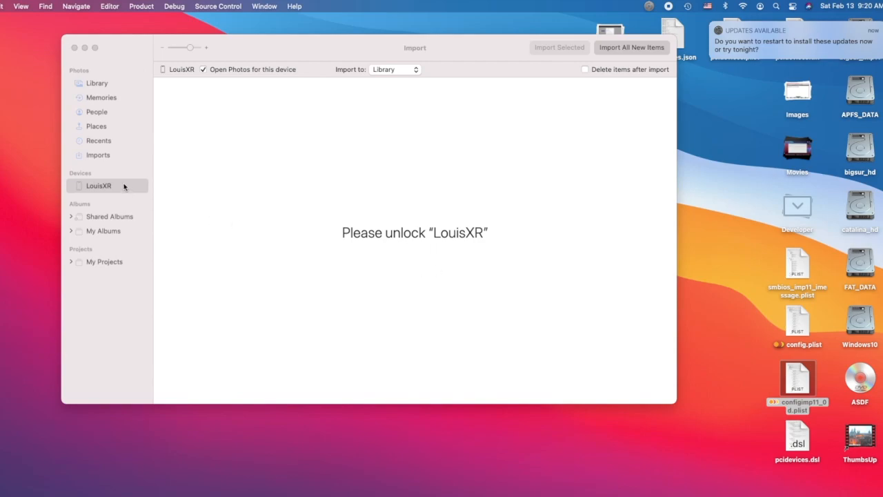
Step: Bring the LouisXR import window forward and close Photos to leave the desktop showing
{"action": "left_click", "coordinate": [100, 185]}
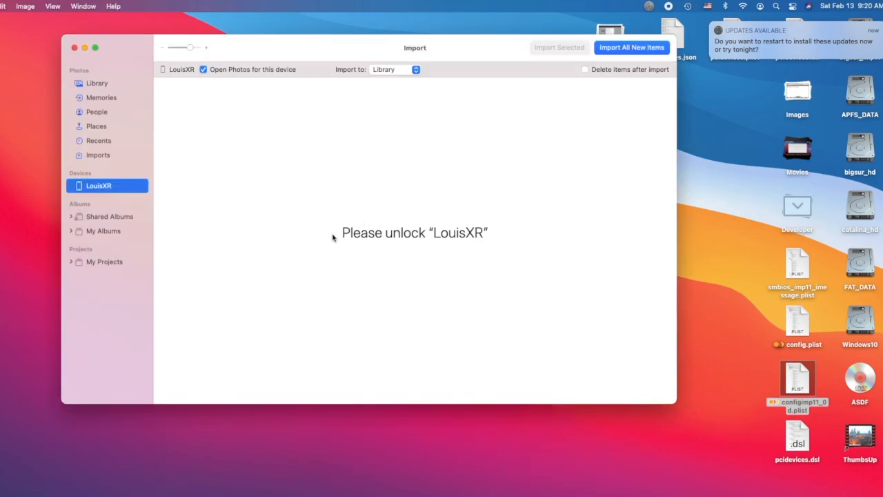
{"action": "mouse_move", "coordinate": [462, 204]}
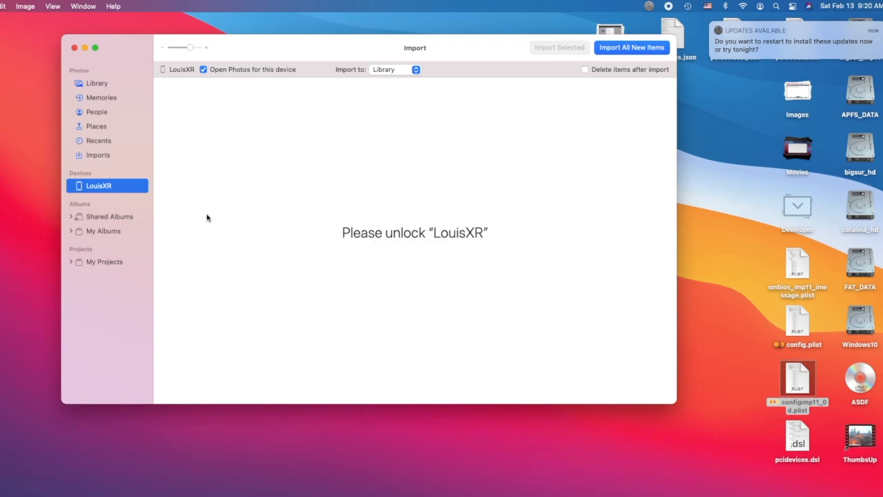
{"action": "mouse_move", "coordinate": [392, 87]}
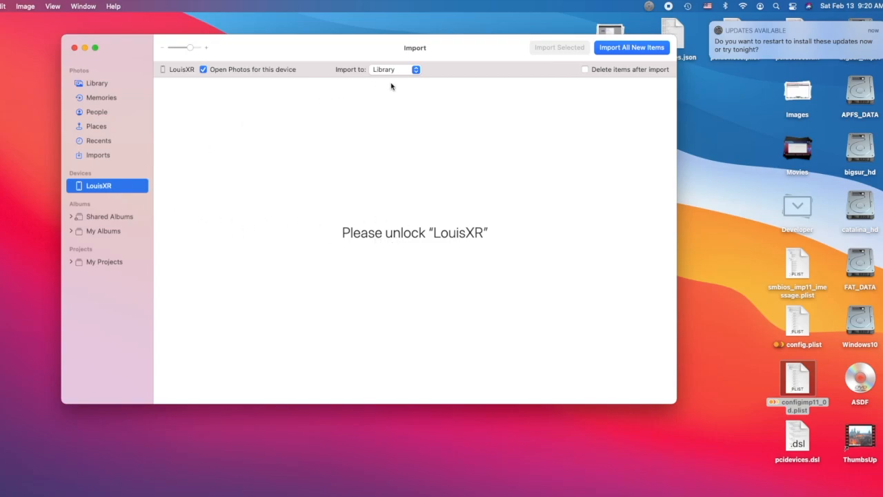
{"action": "mouse_move", "coordinate": [119, 185]}
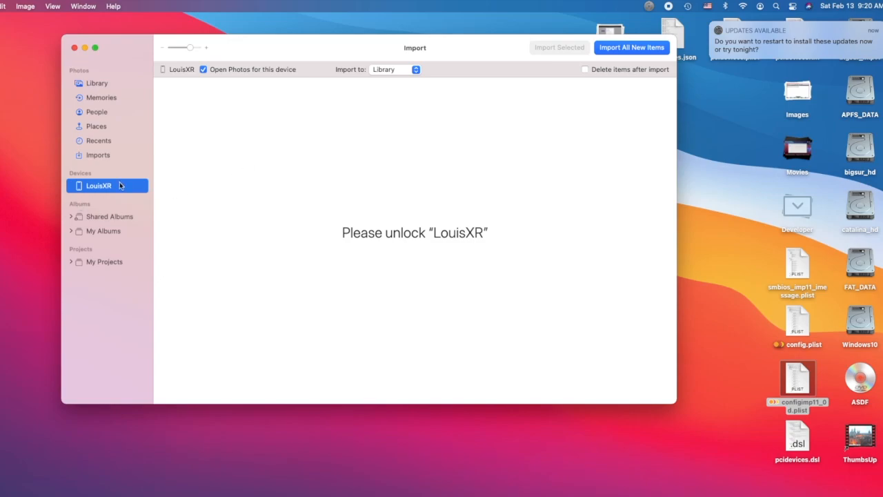
{"action": "mouse_move", "coordinate": [85, 193]}
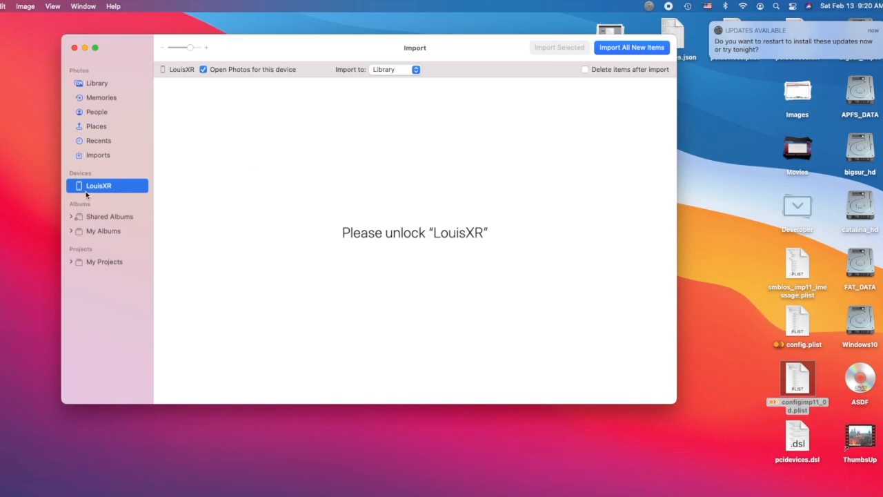
{"action": "mouse_move", "coordinate": [100, 188]}
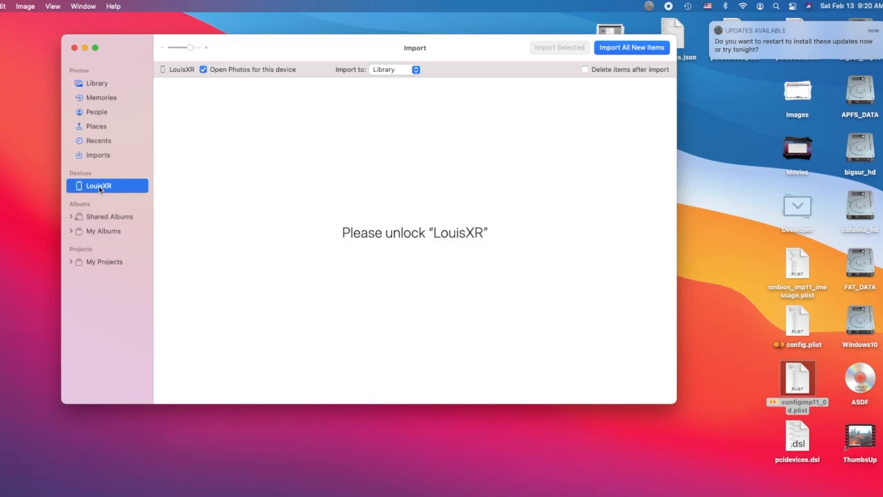
{"action": "mouse_move", "coordinate": [370, 238]}
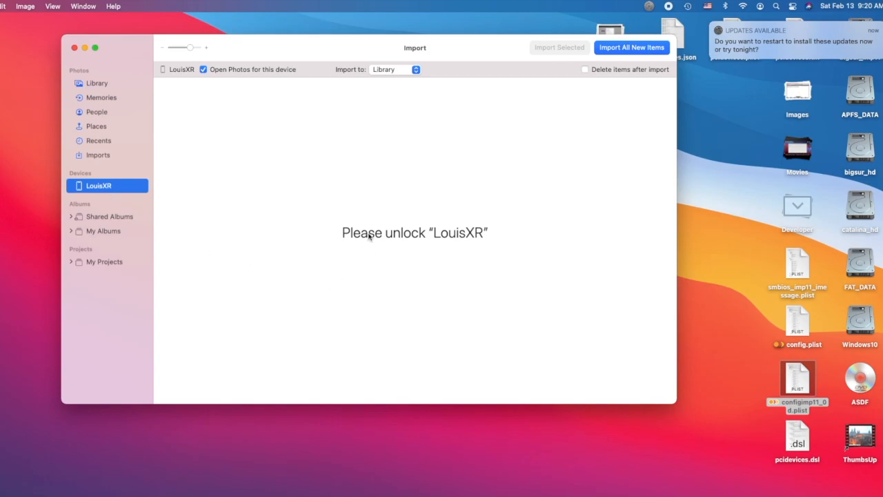
{"action": "mouse_move", "coordinate": [248, 202]}
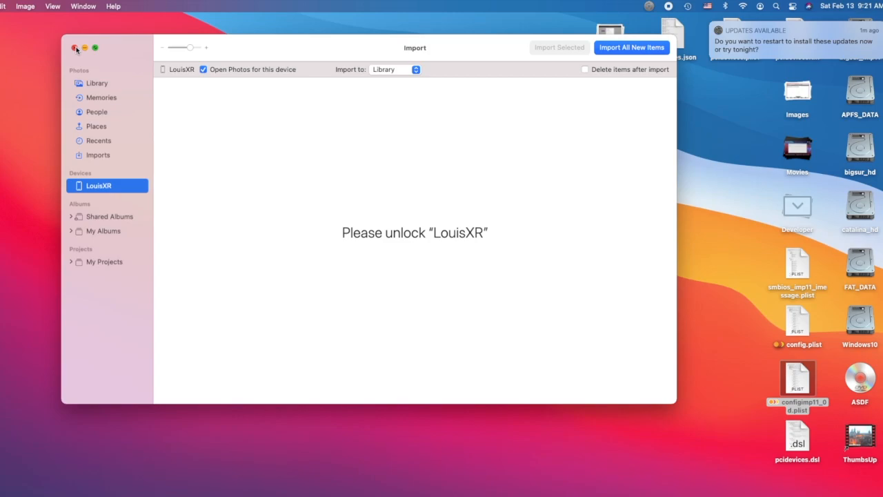
{"action": "left_click", "coordinate": [75, 47]}
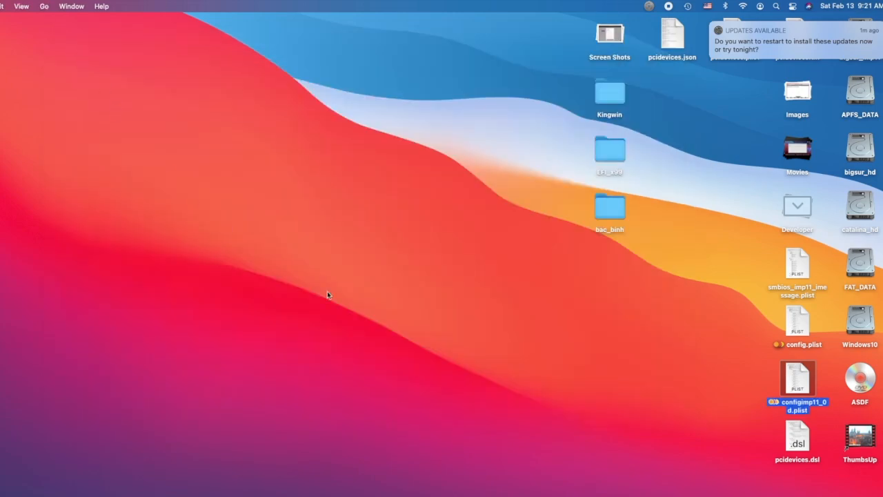
{"action": "mouse_move", "coordinate": [541, 426]}
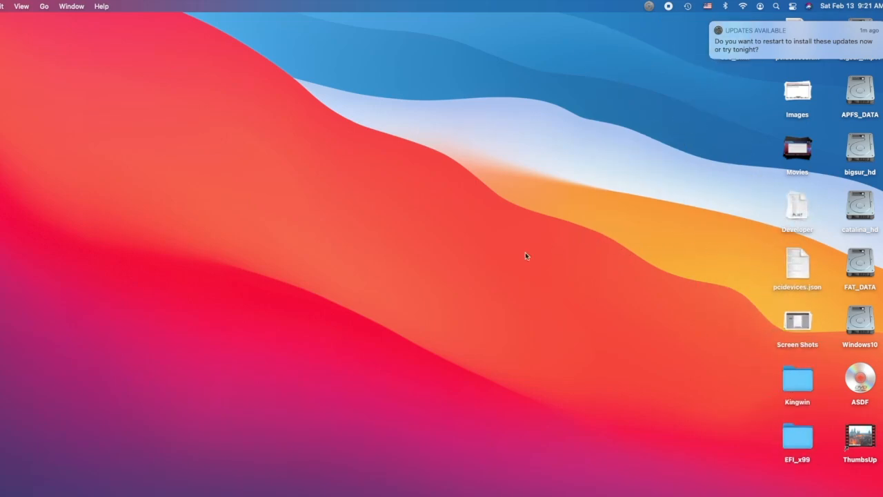
{"action": "mouse_move", "coordinate": [449, 494]}
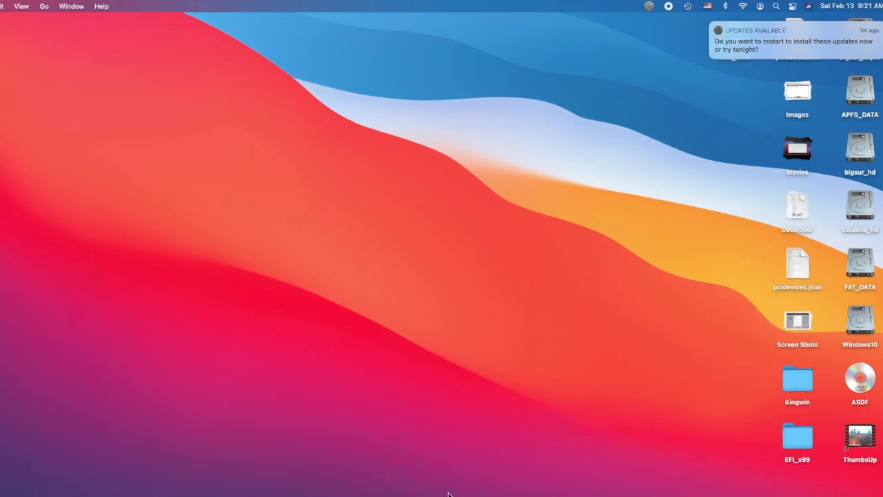